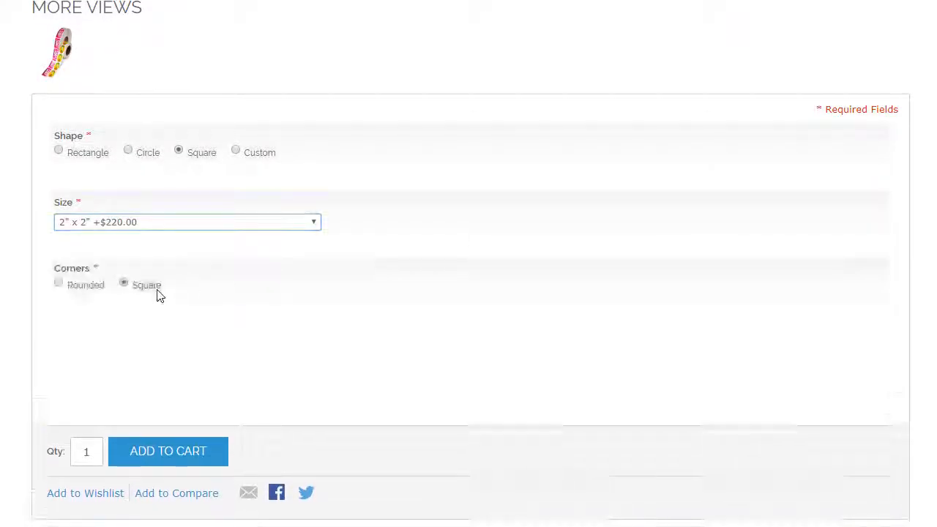
Review the roll labels shape, size, quantity and design upload options, then open its admin edit page.
{"action": "scroll", "scroll_direction": "down", "scroll_amount": 3}
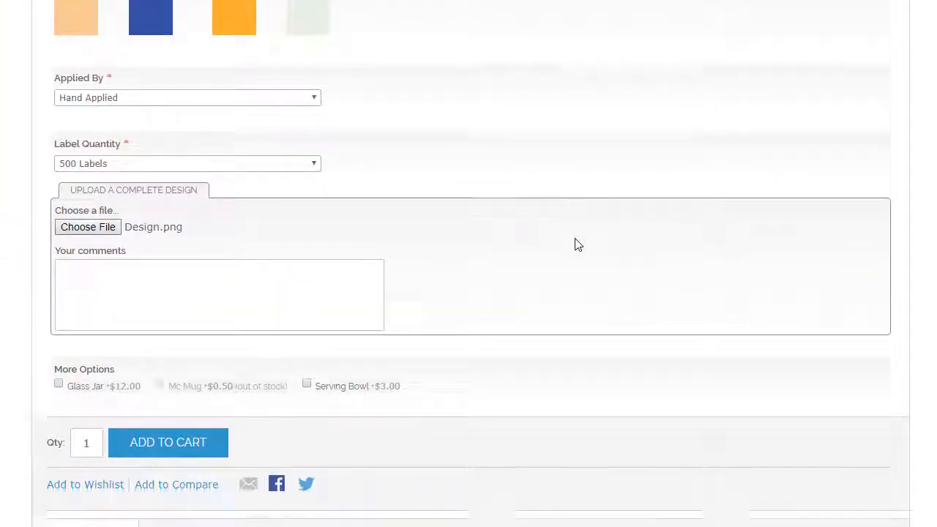
{"action": "scroll", "scroll_direction": "down", "scroll_amount": 3}
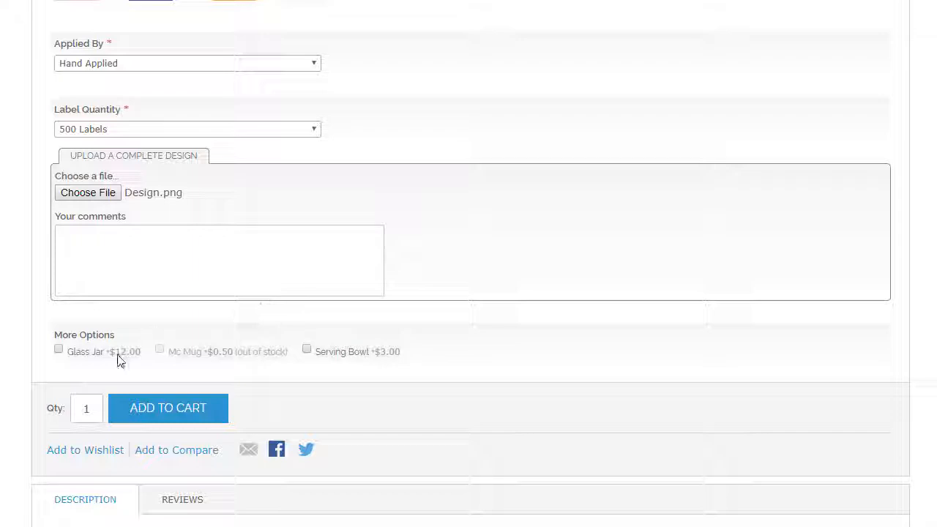
{"action": "left_click", "coordinate": [167, 408]}
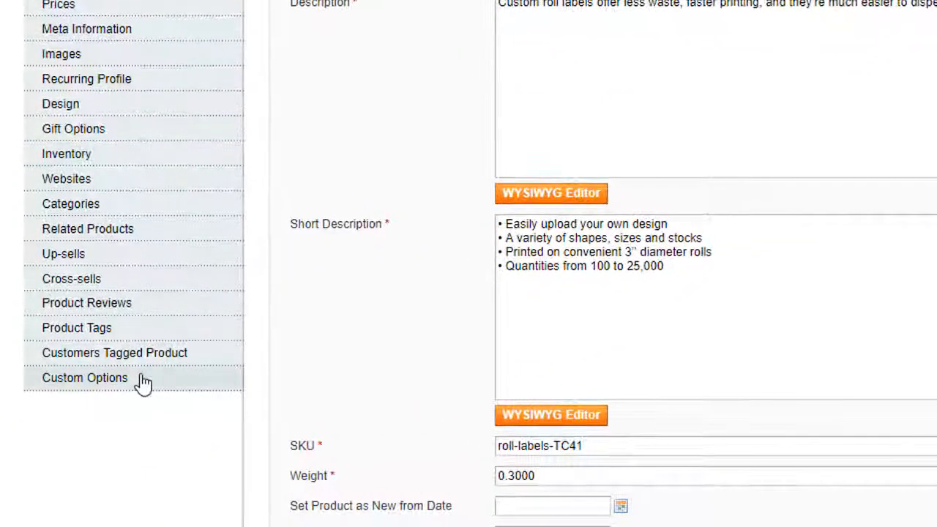
Open Custom Options and set Form Style to Table-based with sections after trying List DIV-based.
{"action": "left_click", "coordinate": [86, 377]}
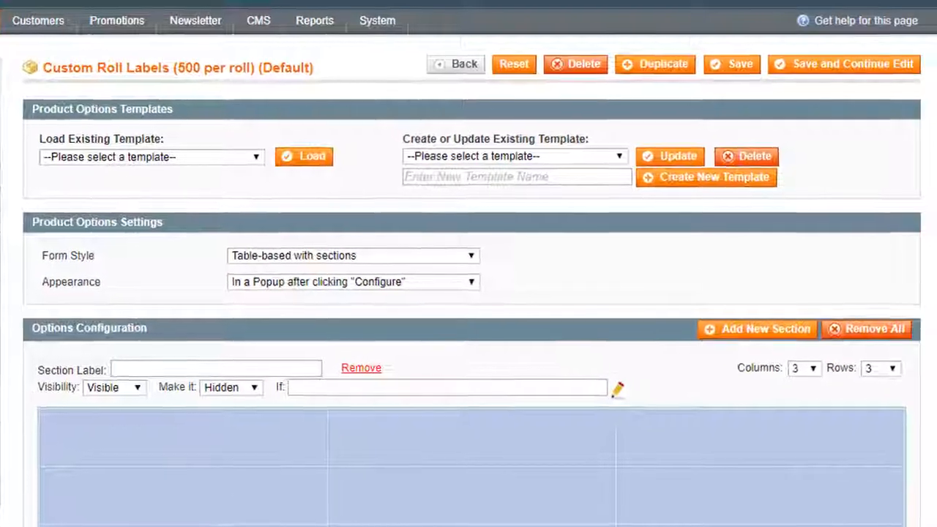
{"action": "left_click", "coordinate": [151, 156]}
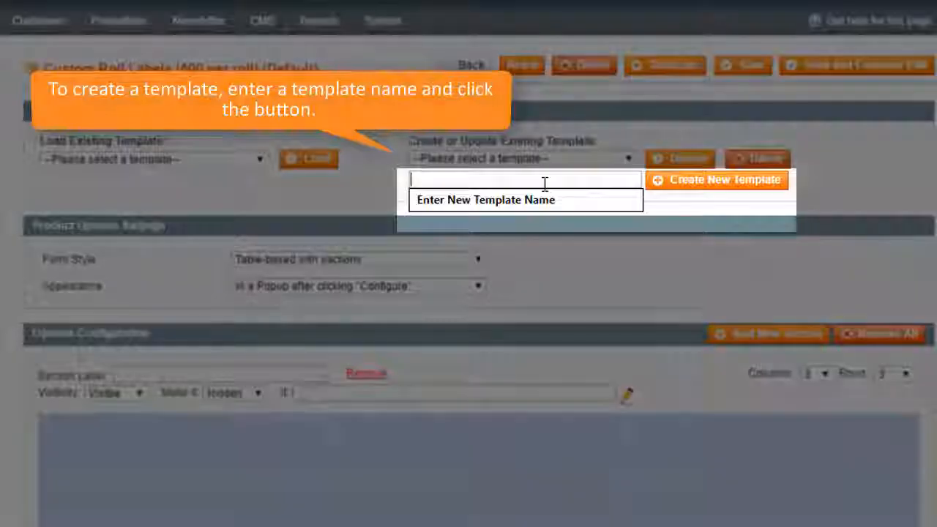
{"action": "left_click", "coordinate": [626, 158]}
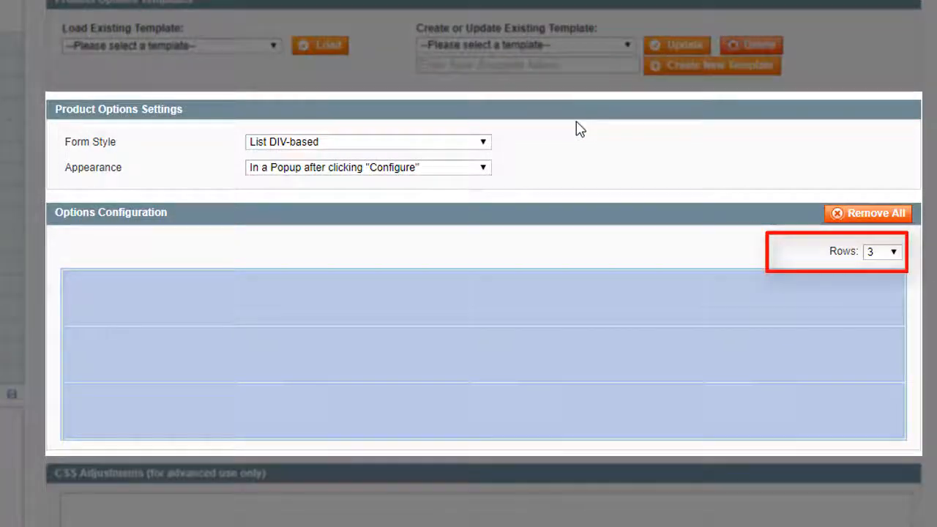
{"action": "left_click", "coordinate": [367, 142]}
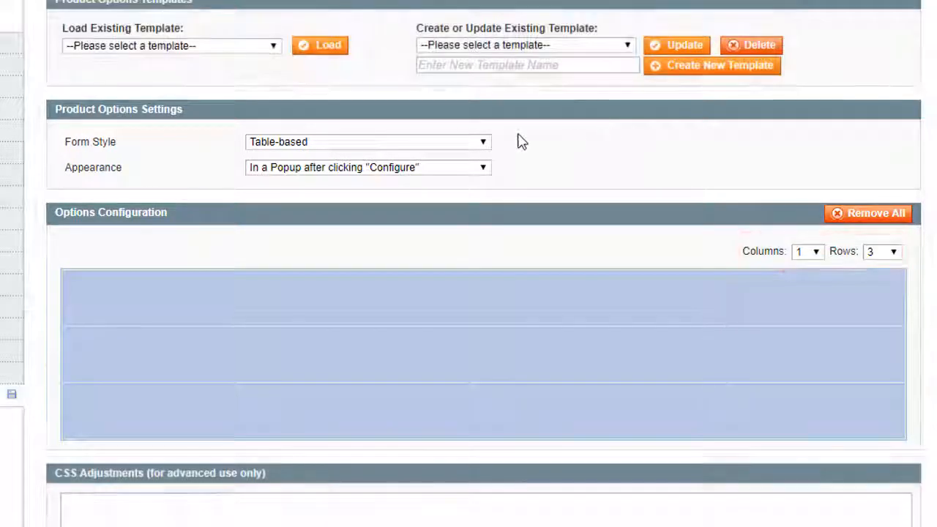
{"action": "left_click", "coordinate": [367, 141]}
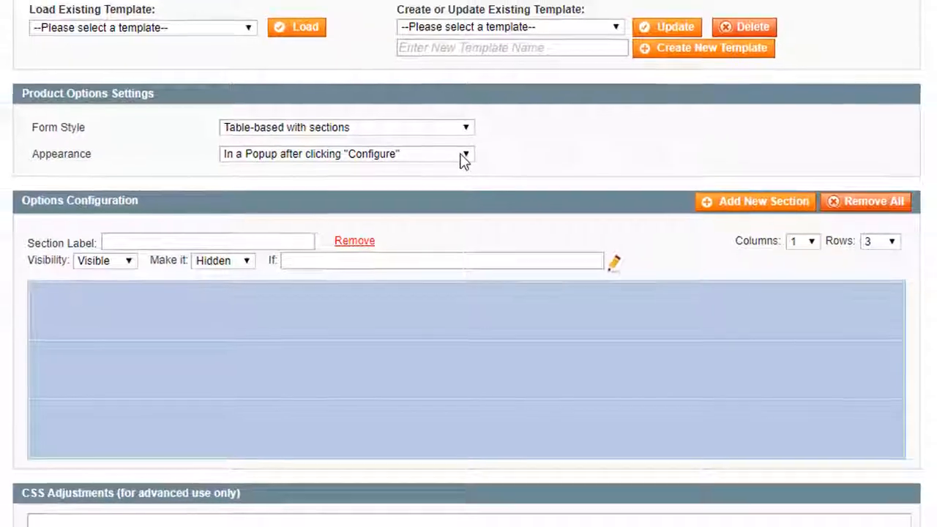
Set the options section to 3 columns and remove the extra second section.
{"action": "left_click", "coordinate": [208, 242]}
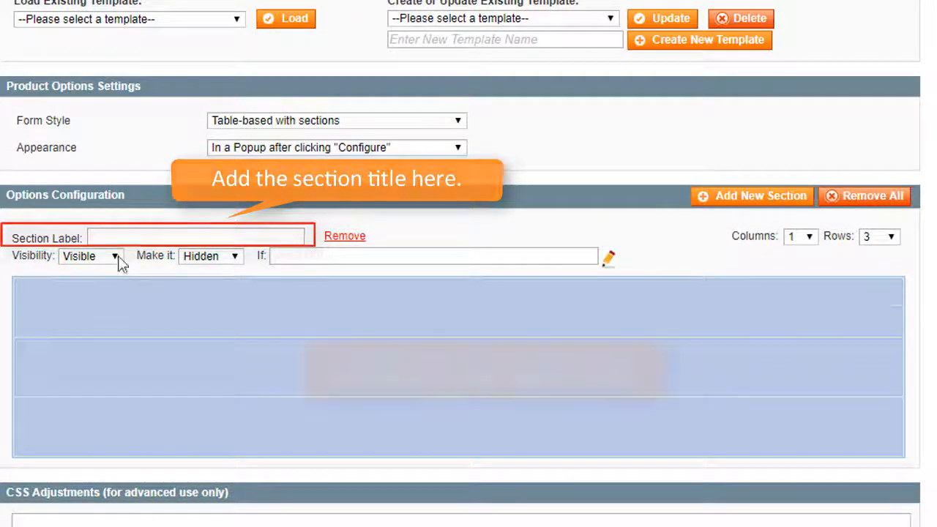
{"action": "mouse_move", "coordinate": [239, 268]}
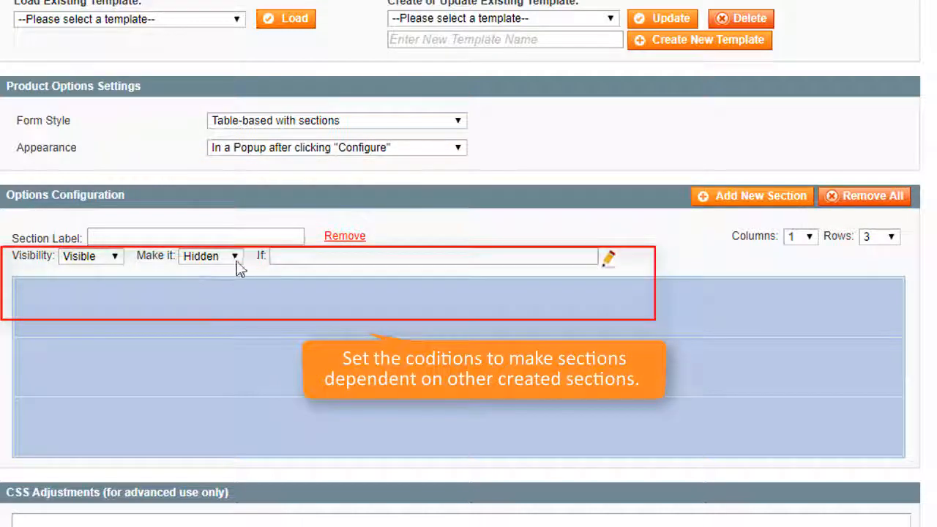
{"action": "mouse_move", "coordinate": [609, 261]}
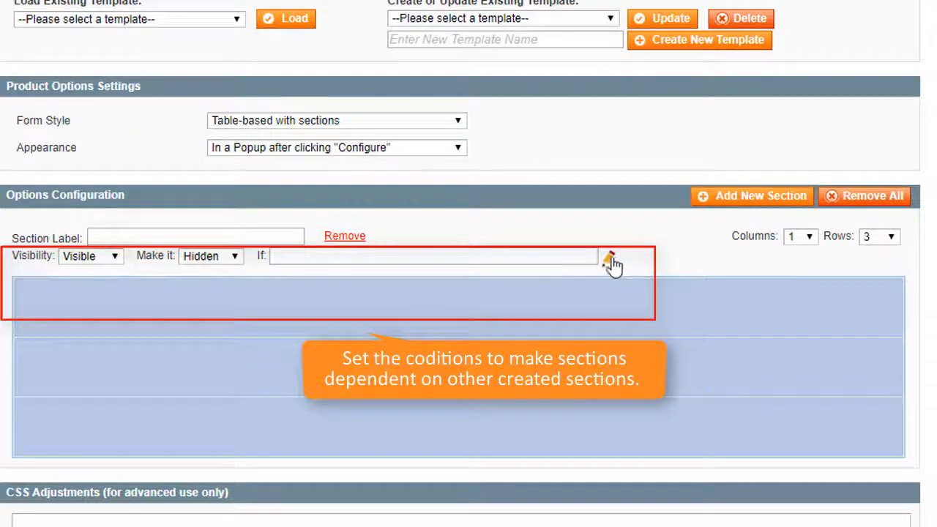
{"action": "mouse_move", "coordinate": [817, 261]}
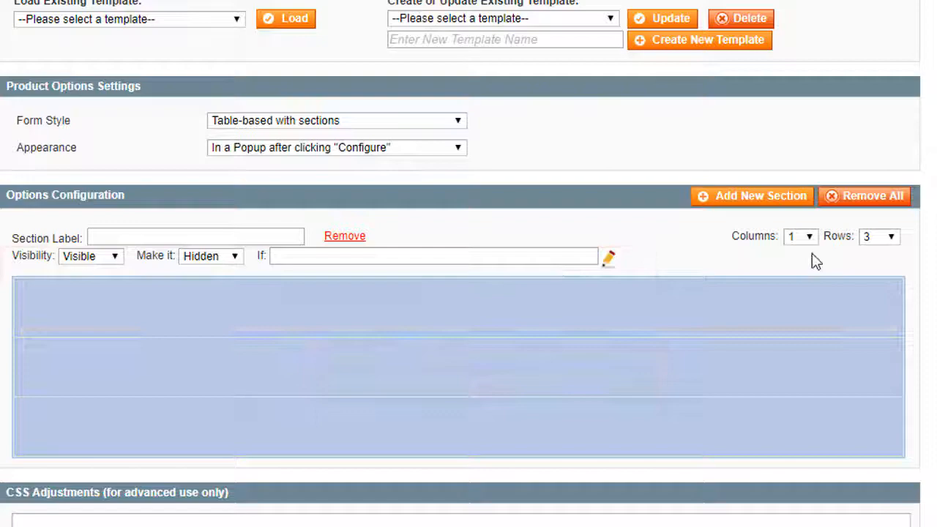
{"action": "left_click", "coordinate": [810, 234]}
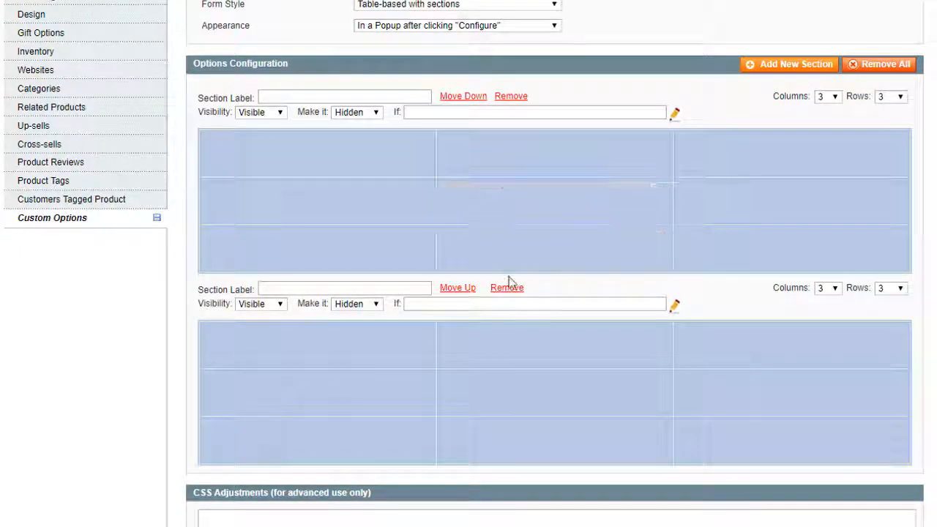
{"action": "left_click", "coordinate": [506, 287]}
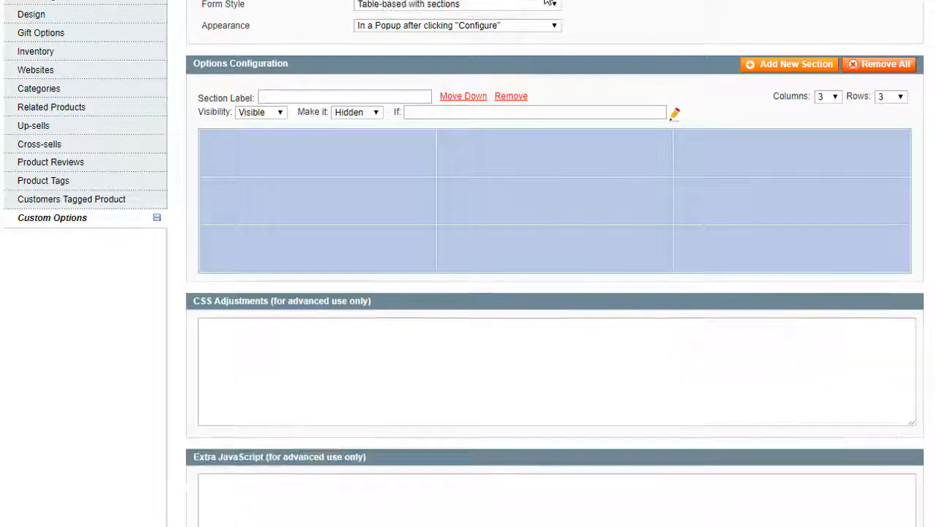
{"action": "scroll", "scroll_direction": "down", "scroll_amount": 3}
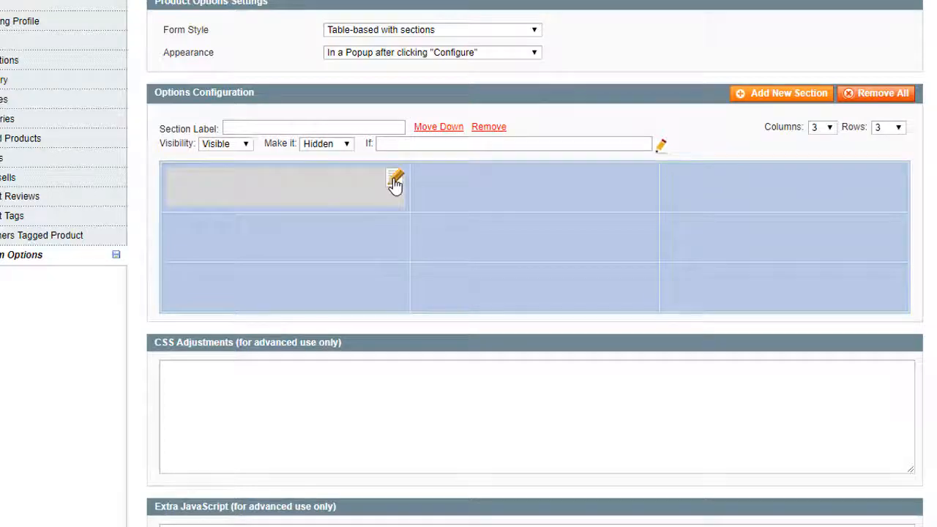
Make the first cell a radio-button field titled Shape with Rectangle, Circle, Square, Custom.
{"action": "left_click", "coordinate": [393, 180]}
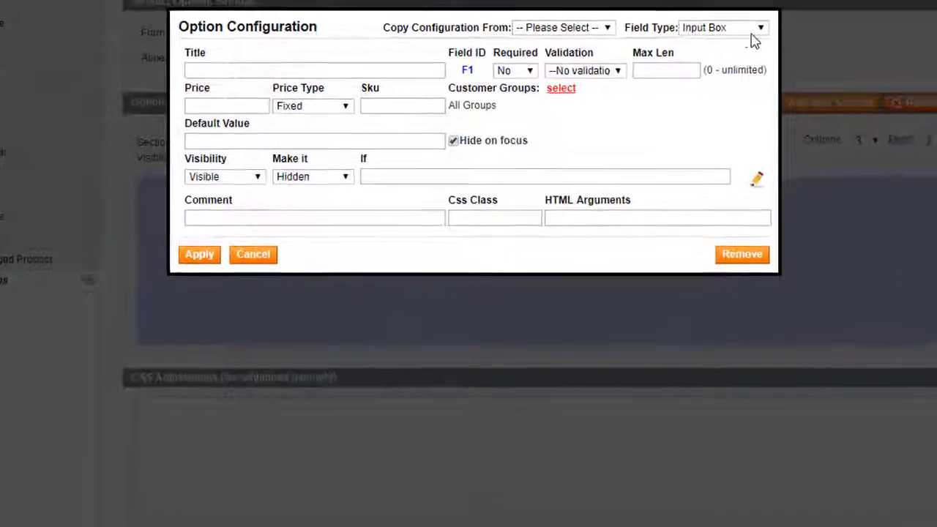
{"action": "left_click", "coordinate": [757, 27]}
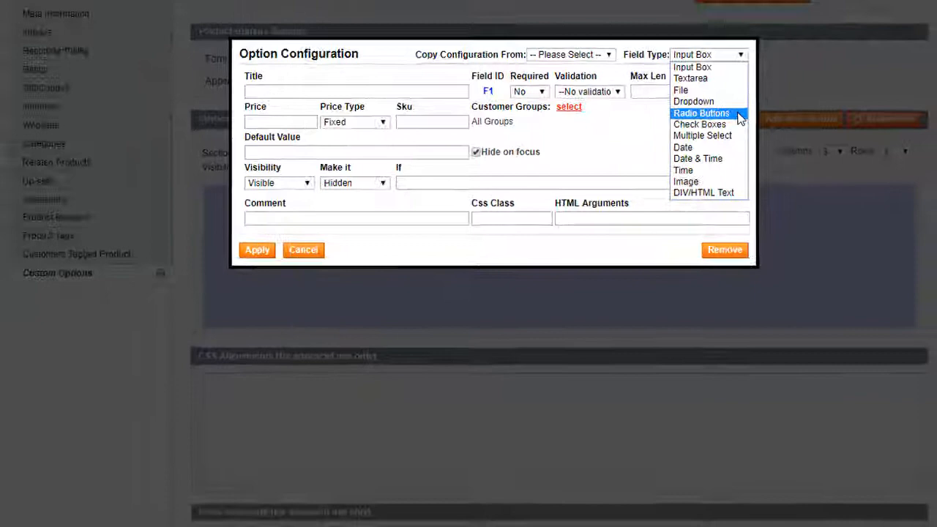
{"action": "left_click", "coordinate": [700, 113]}
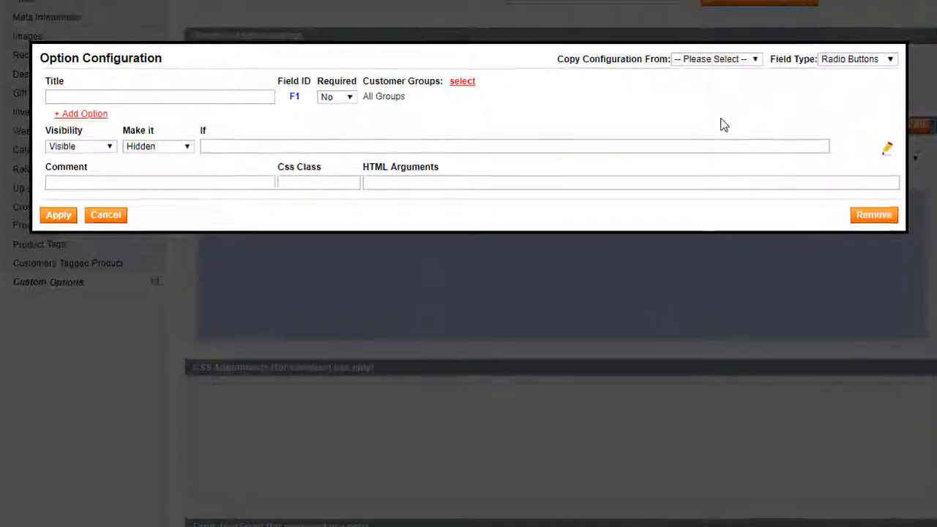
{"action": "type", "text": "Shape"}
{"action": "type", "text": "Square"}
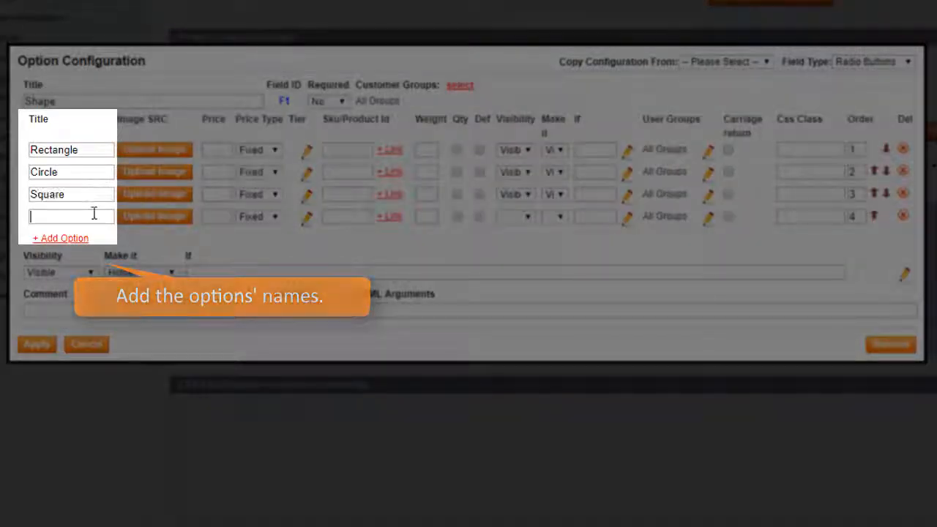
{"action": "type", "text": "Custom"}
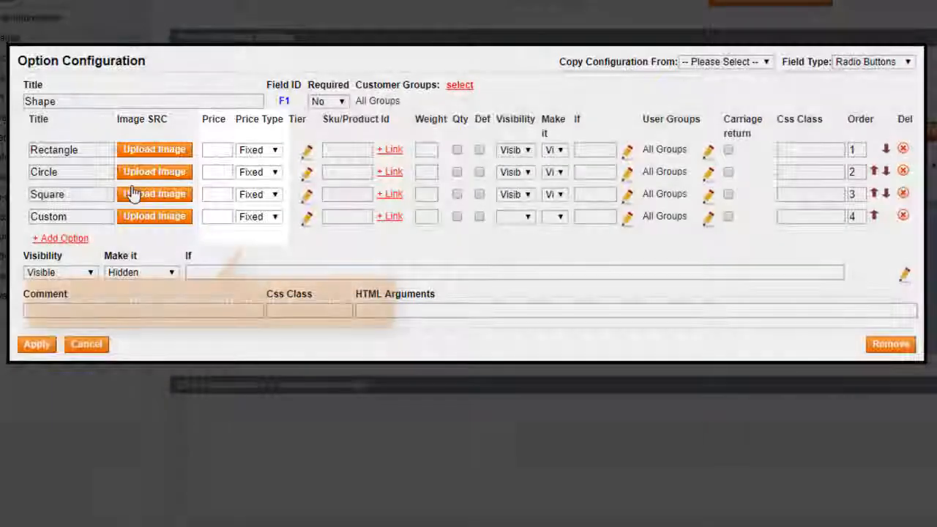
{"action": "left_click", "coordinate": [216, 149]}
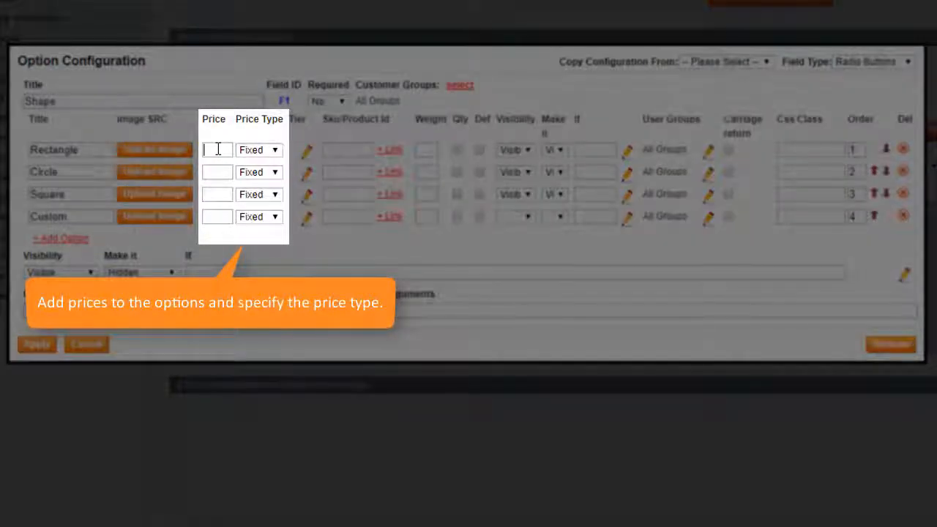
{"action": "left_click", "coordinate": [276, 149]}
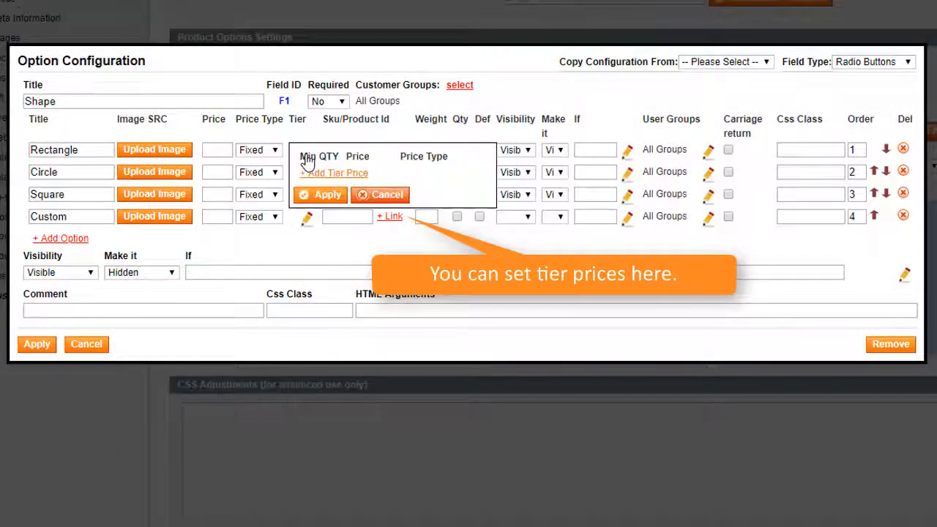
{"action": "left_click", "coordinate": [380, 194]}
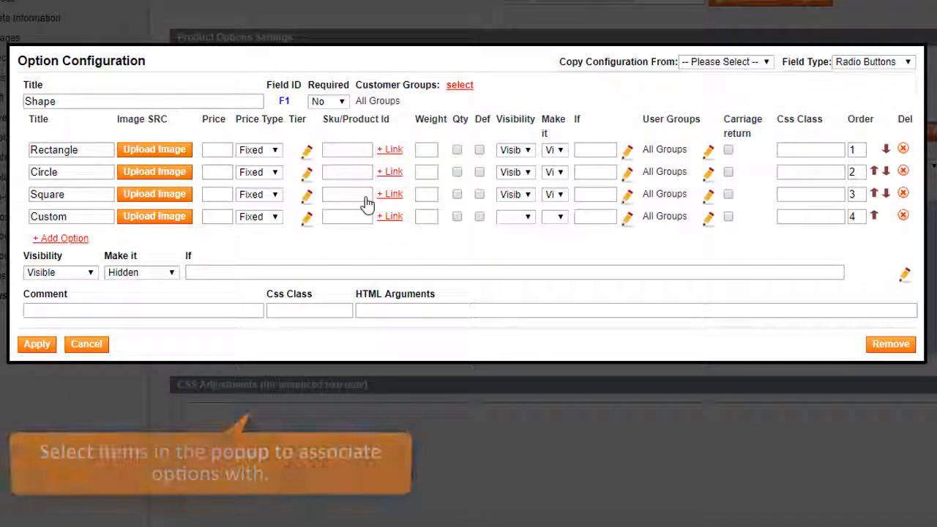
{"action": "left_click", "coordinate": [389, 193]}
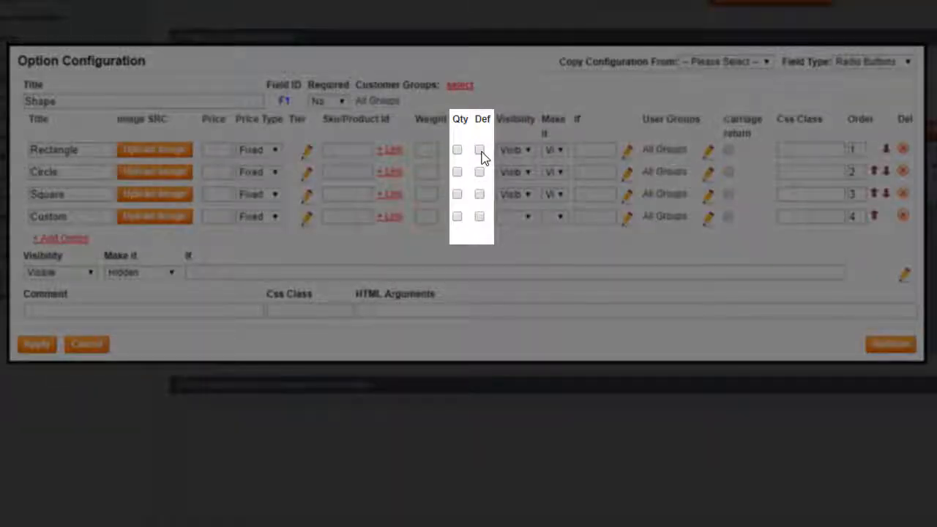
{"action": "left_click", "coordinate": [529, 149]}
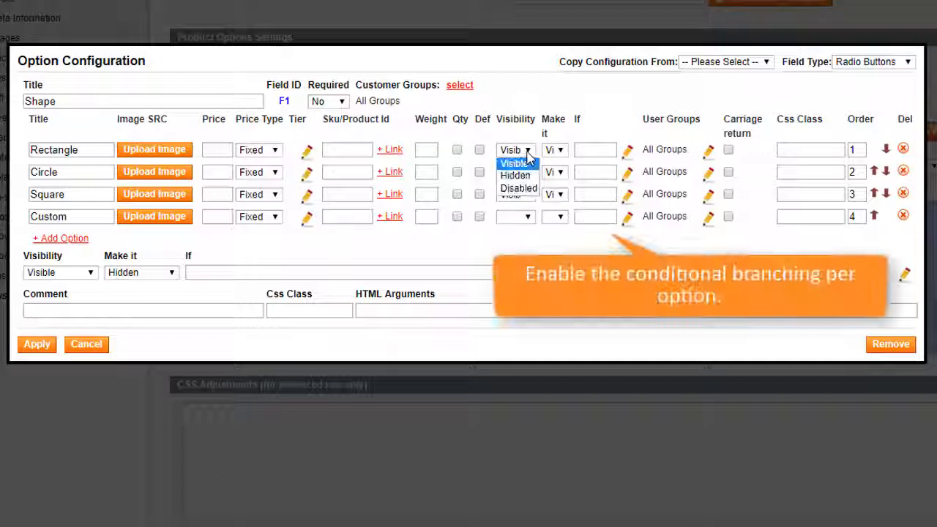
{"action": "left_click", "coordinate": [515, 161]}
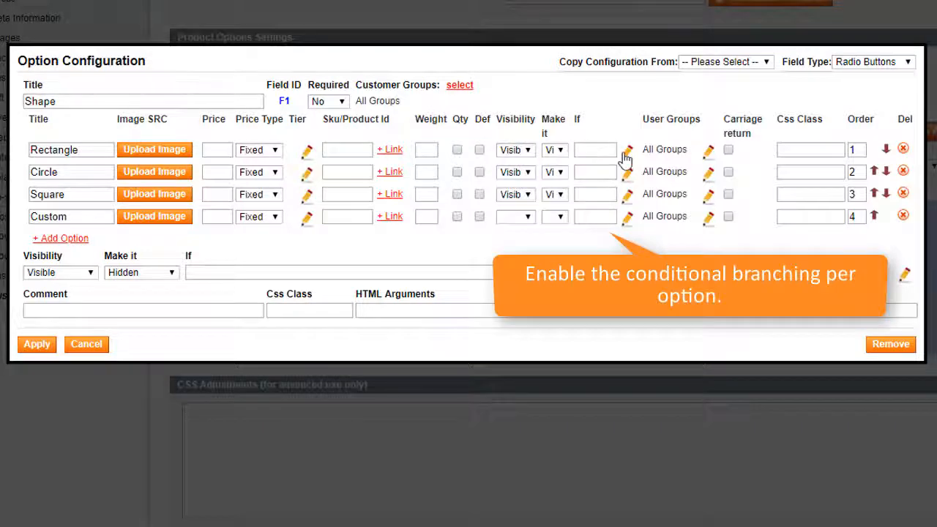
{"action": "mouse_move", "coordinate": [710, 149]}
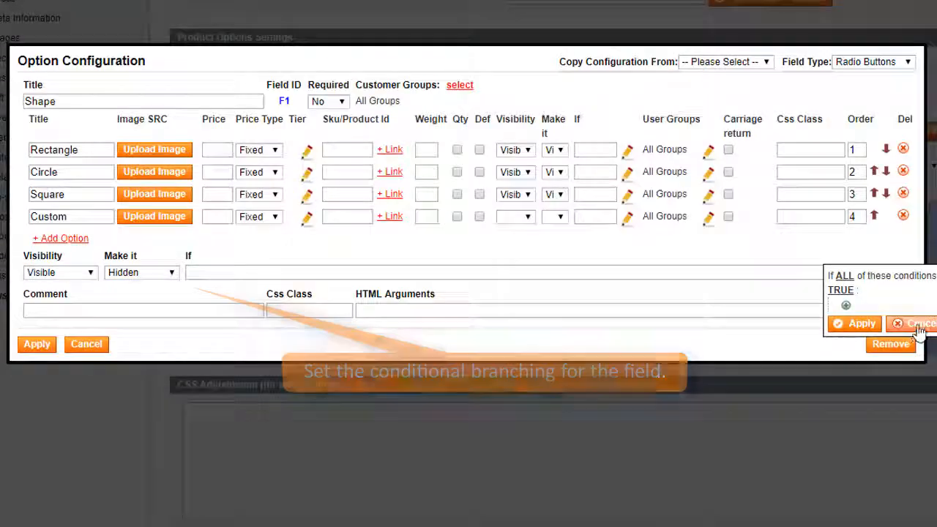
{"action": "left_click", "coordinate": [916, 323]}
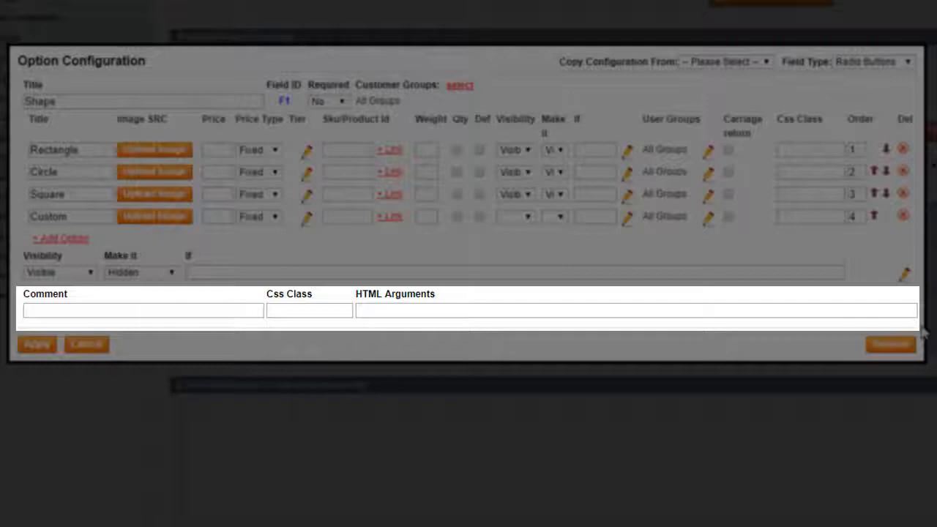
{"action": "mouse_move", "coordinate": [892, 354]}
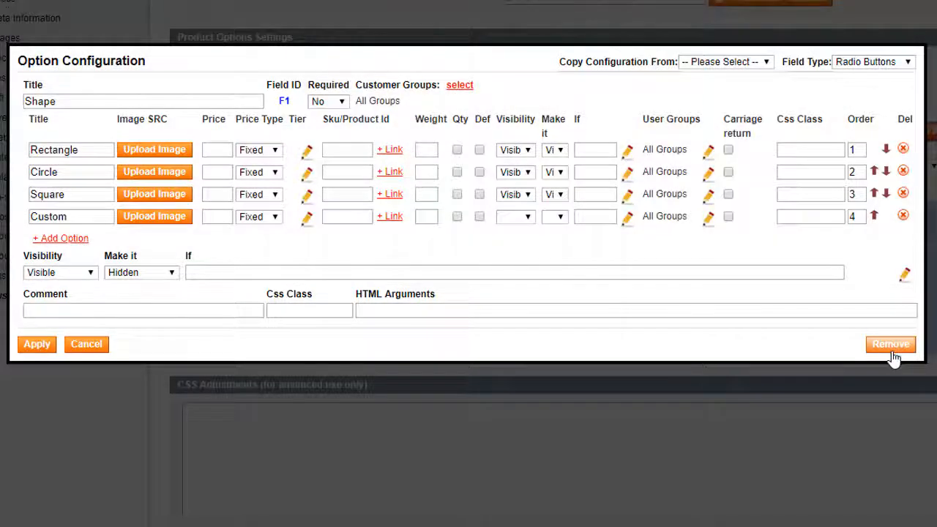
{"action": "mouse_move", "coordinate": [62, 388]}
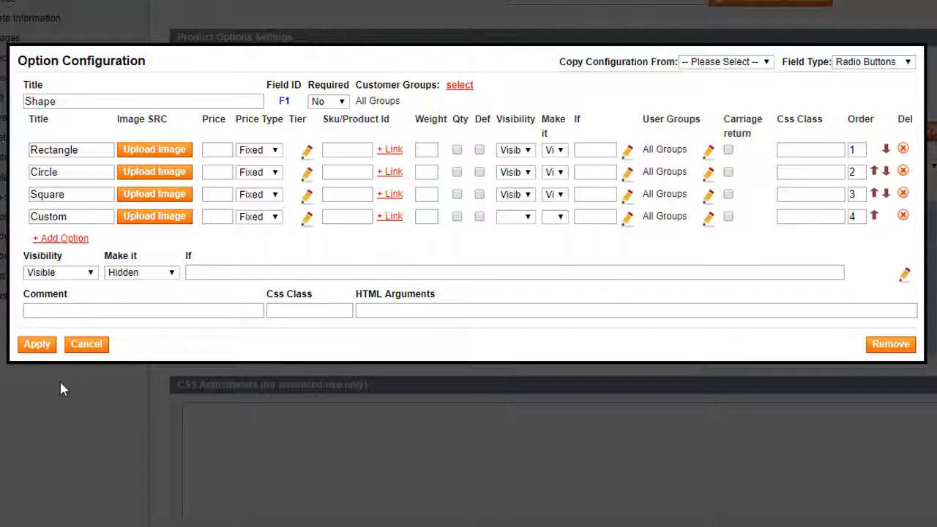
Apply the Shape field, set the section to 1 row, and add a new section.
{"action": "left_click", "coordinate": [37, 343]}
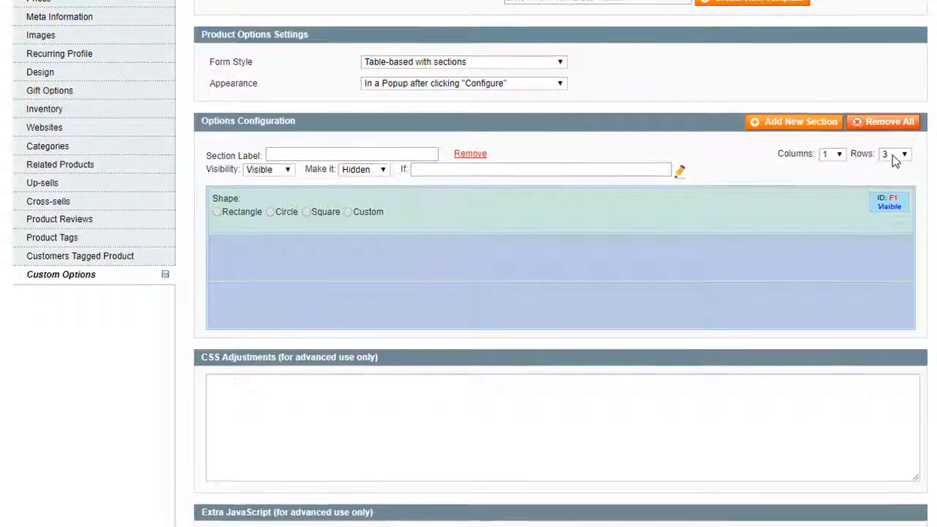
{"action": "left_click", "coordinate": [902, 154]}
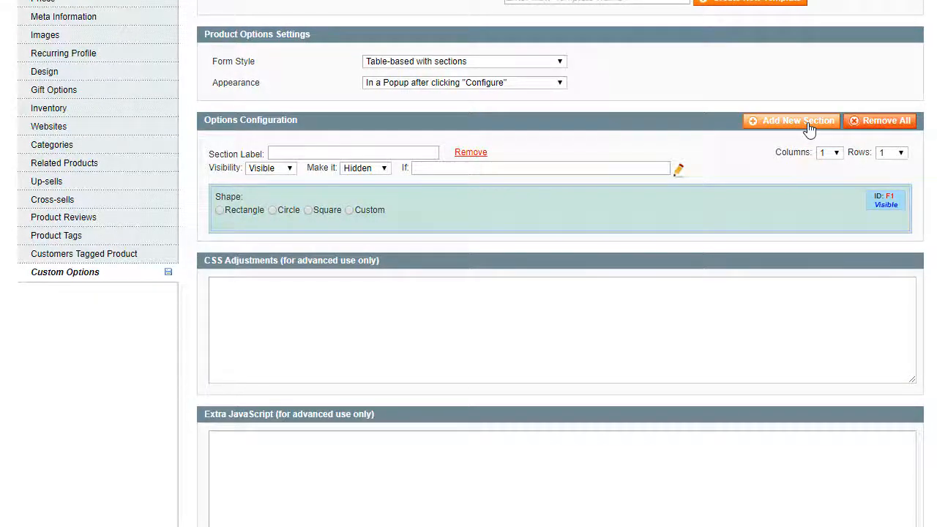
{"action": "left_click", "coordinate": [790, 121]}
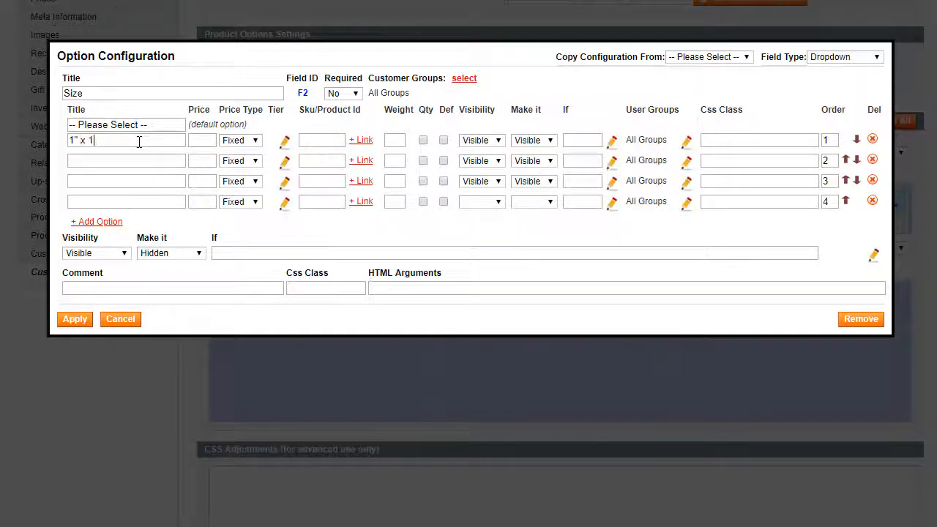
Enter the Size choices from 1.5" x, show them only when Shape is Rectangle, and apply.
{"action": "type", "text": "1.5\" x"}
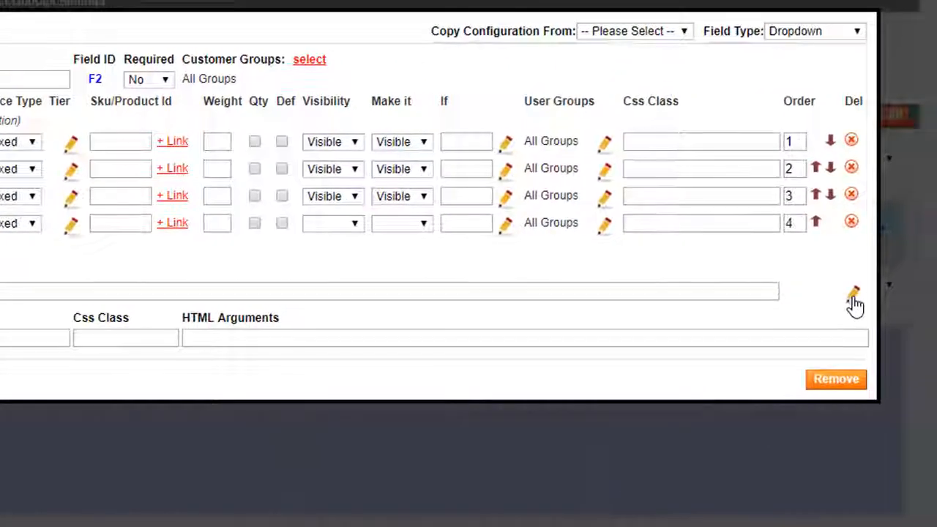
{"action": "left_click", "coordinate": [851, 293]}
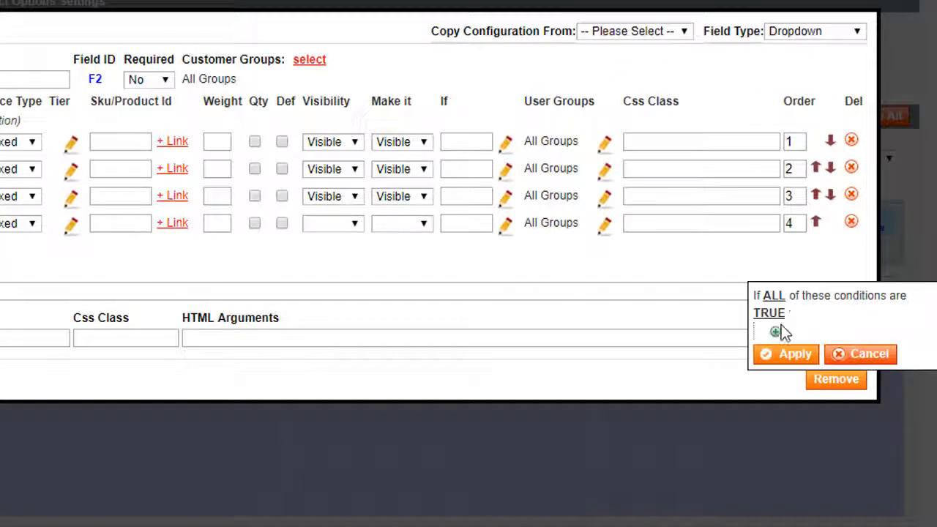
{"action": "left_click", "coordinate": [771, 331]}
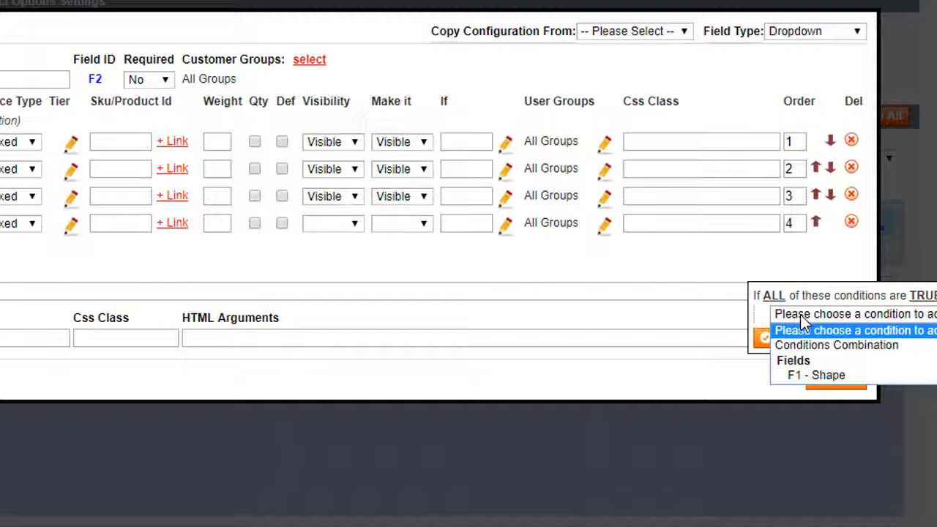
{"action": "left_click", "coordinate": [814, 375]}
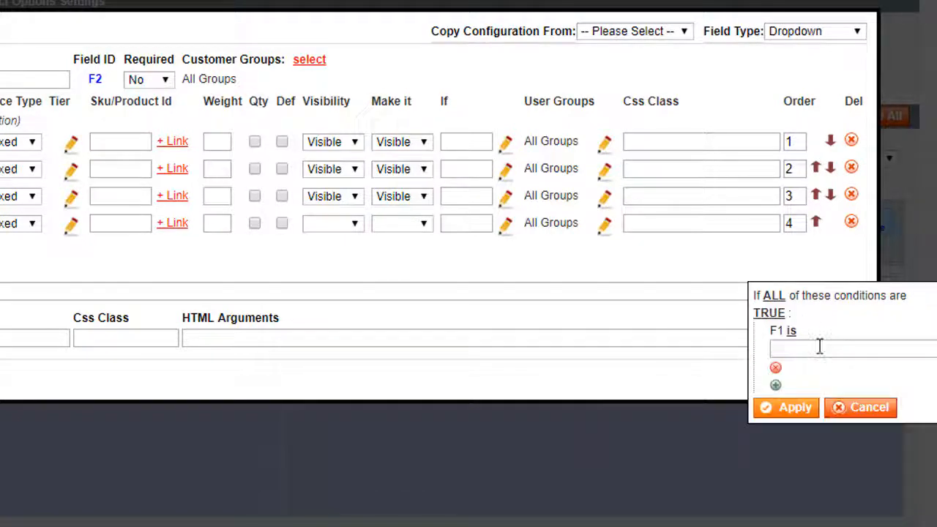
{"action": "type", "text": "Rectangle"}
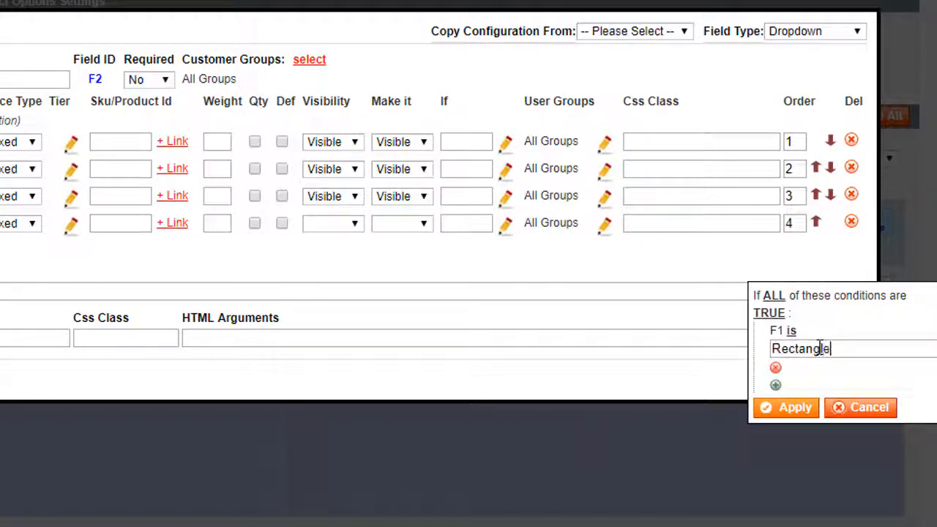
{"action": "left_click", "coordinate": [785, 407]}
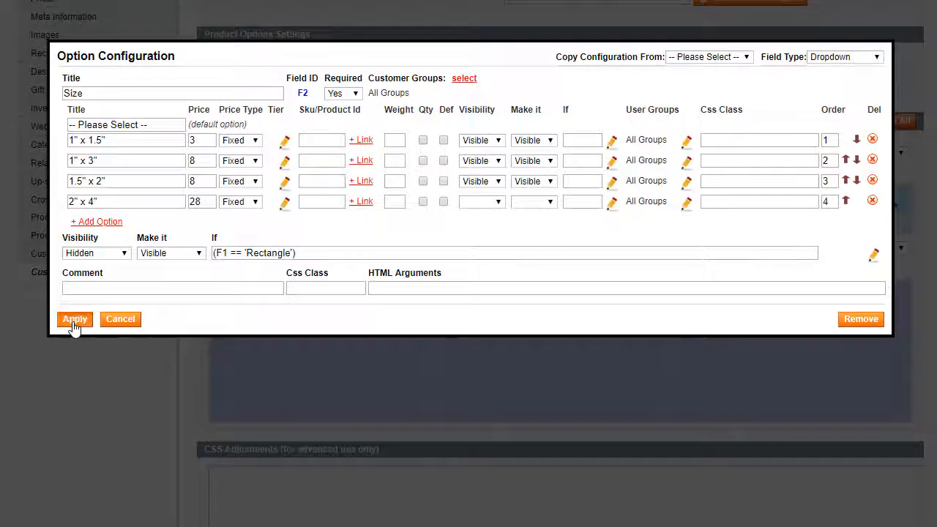
{"action": "left_click", "coordinate": [74, 319]}
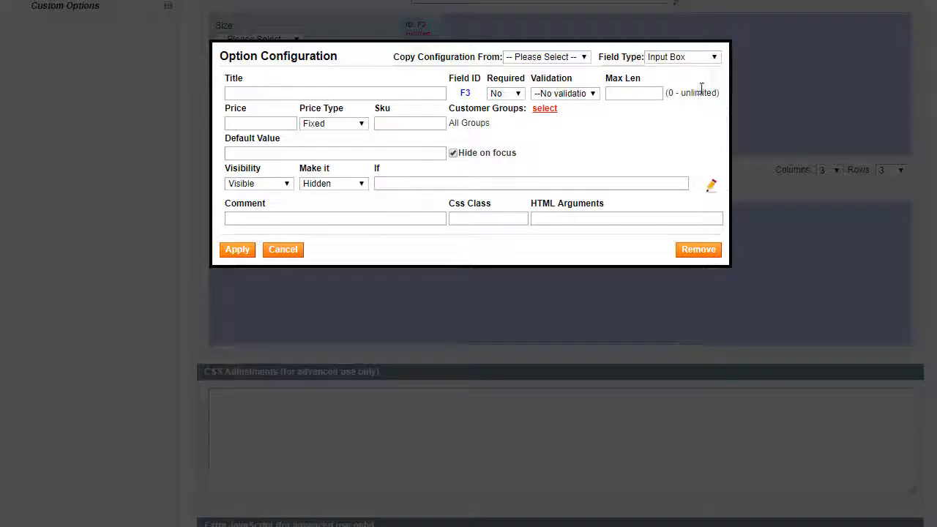
Add Estate and White Semi-Gloss material choices with swatch images, shown only for Rectangle, and apply.
{"action": "left_click", "coordinate": [682, 57]}
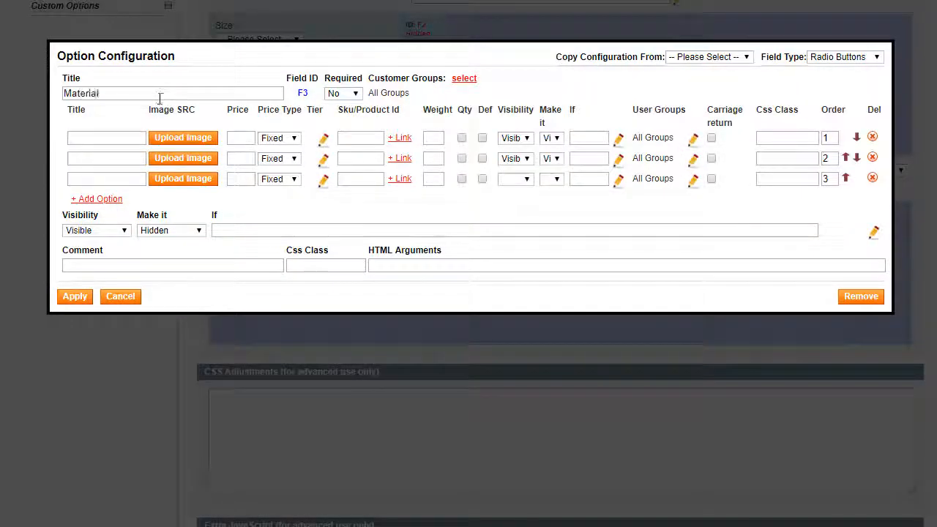
{"action": "type", "text": "Estate"}
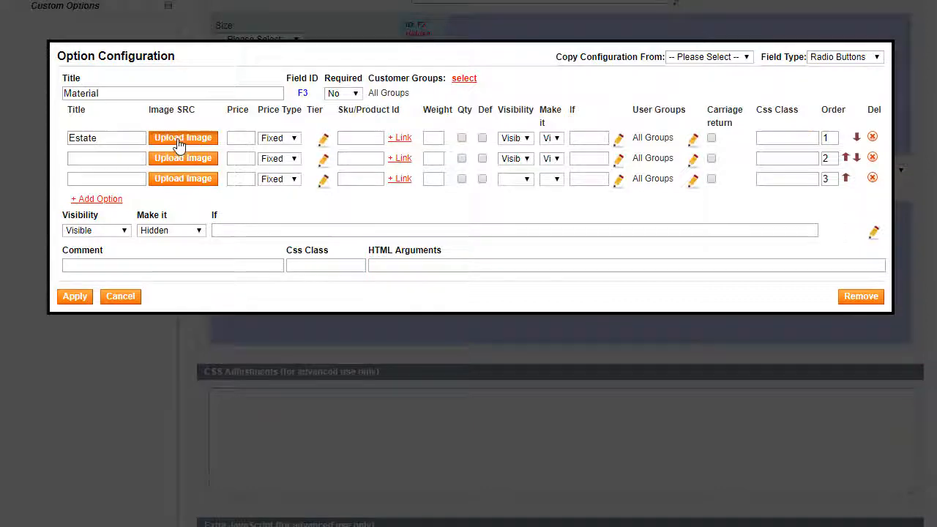
{"action": "left_click", "coordinate": [183, 138]}
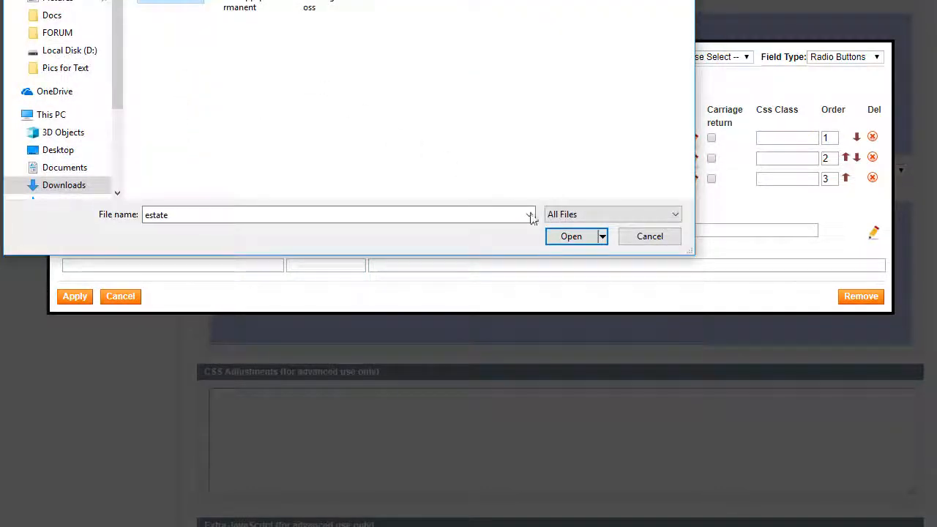
{"action": "left_click", "coordinate": [571, 236]}
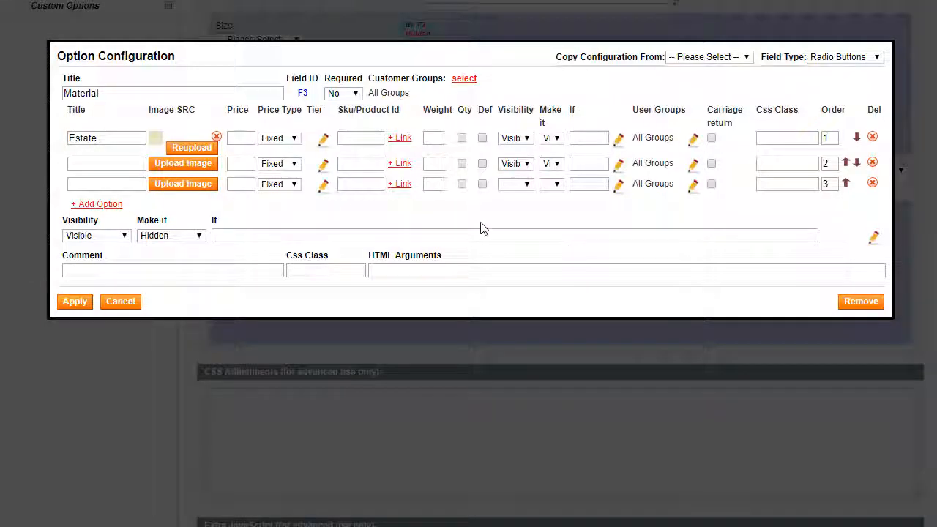
{"action": "type", "text": "White Semi-Gloss"}
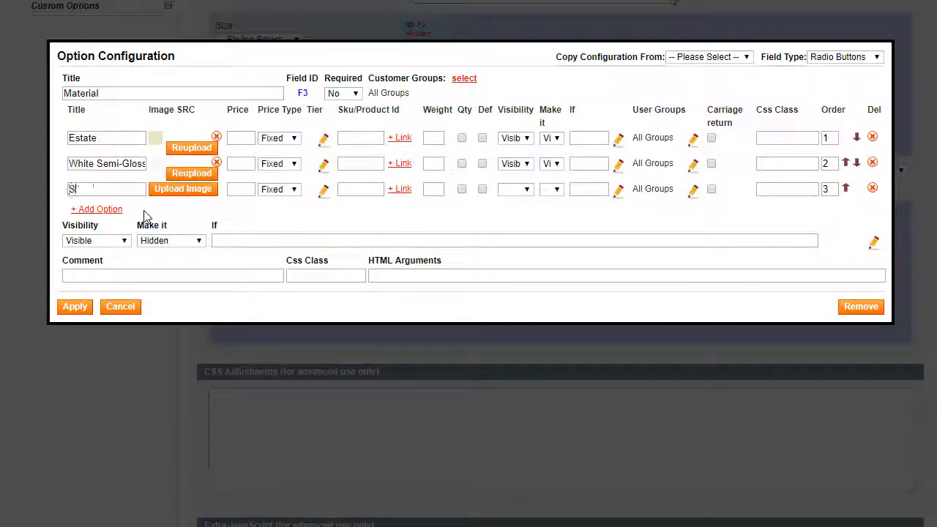
{"action": "left_click", "coordinate": [183, 189]}
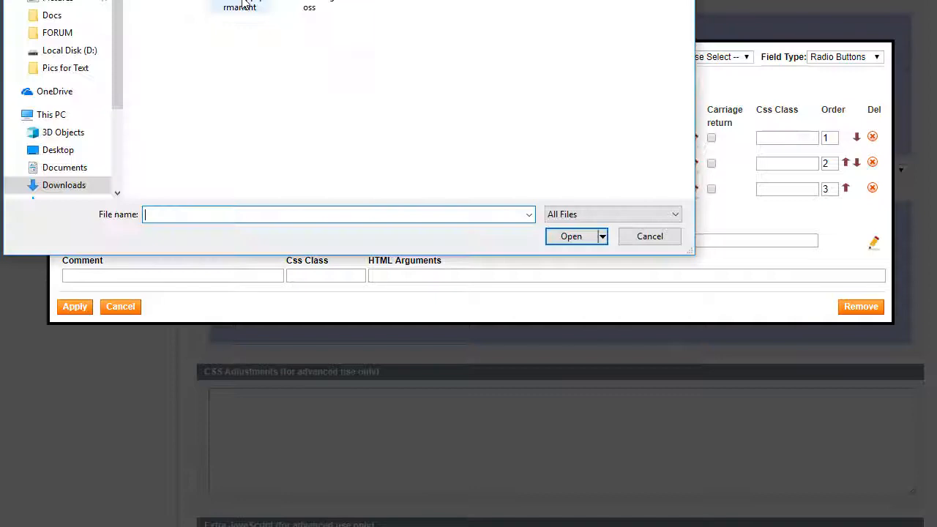
{"action": "left_click", "coordinate": [649, 235]}
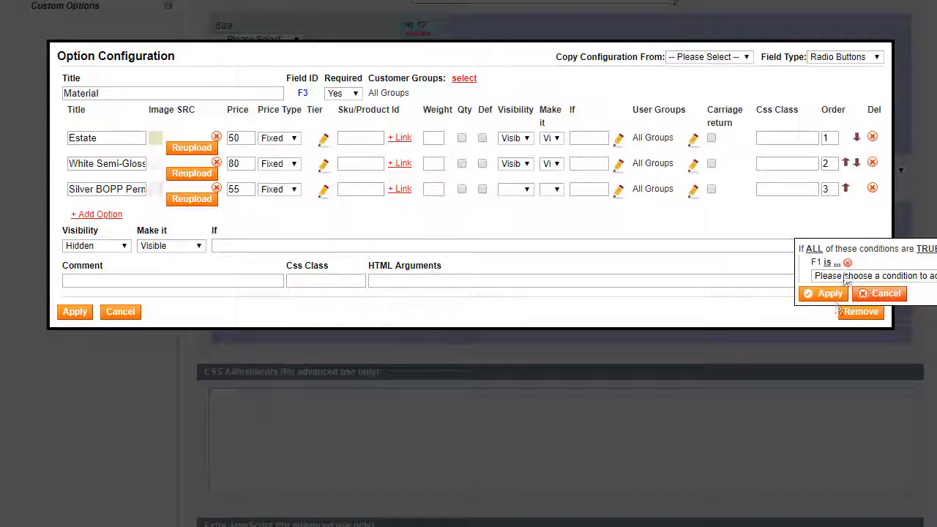
{"action": "left_click", "coordinate": [821, 294]}
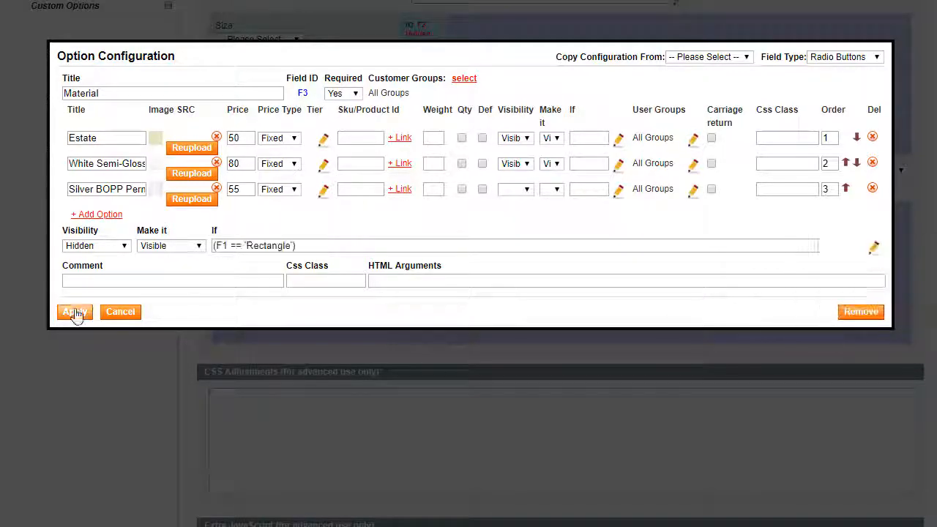
{"action": "left_click", "coordinate": [73, 311]}
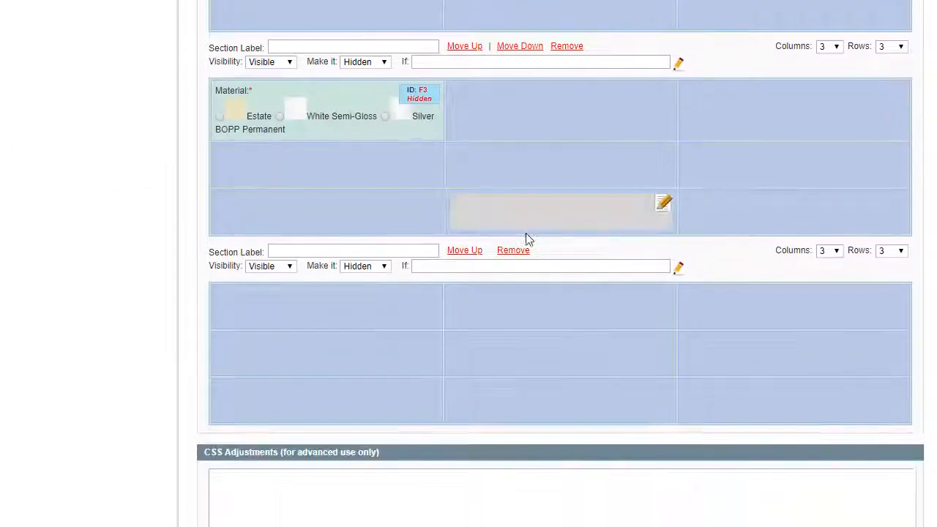
Create a More Options checkbox with Glass Jar, Mc Mug and Serving Bowl and their tier prices.
{"action": "left_click", "coordinate": [663, 203]}
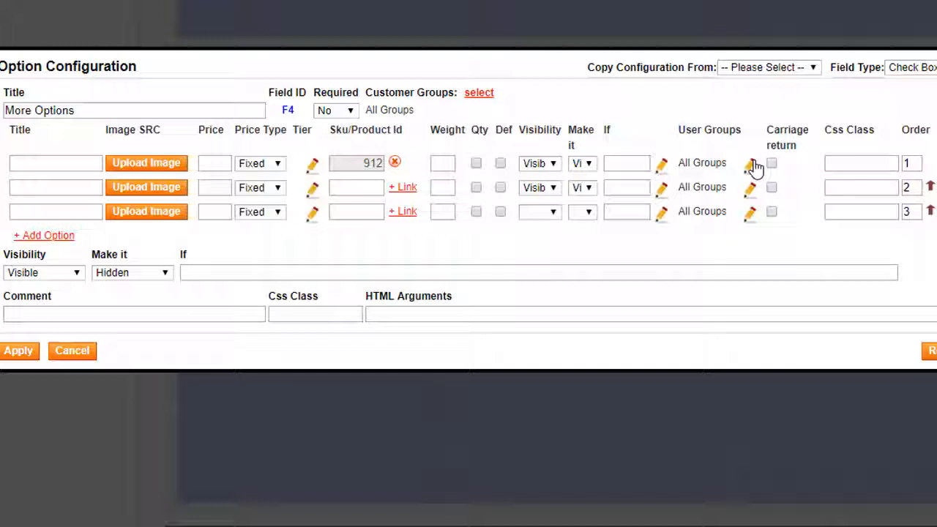
{"action": "type", "text": "Glass Jar"}
{"action": "type", "text": "10"}
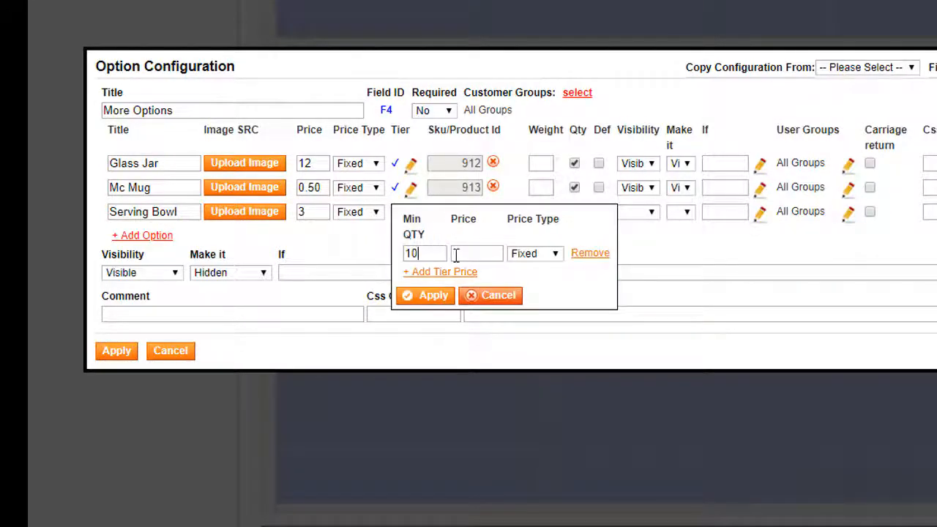
{"action": "left_click", "coordinate": [425, 295]}
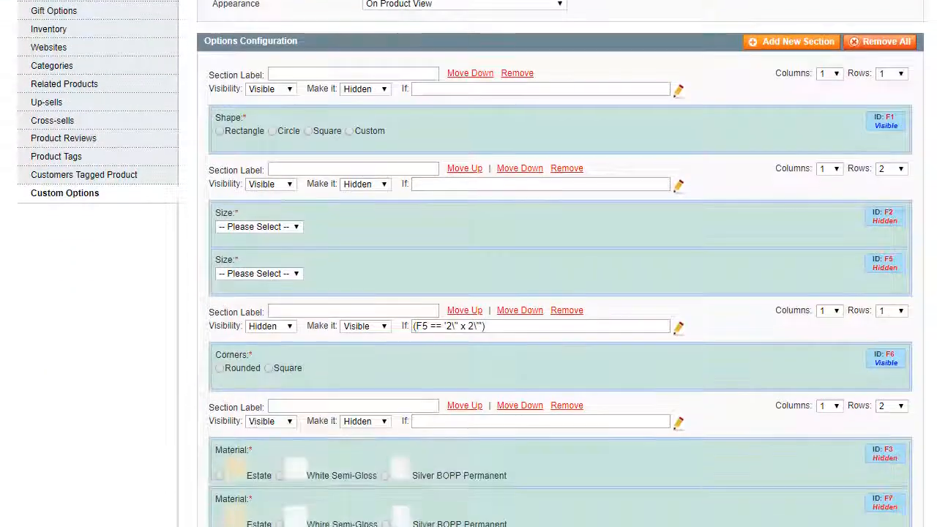
On the storefront, choose a shape and tick Glass Jar to show its tier prices.
{"action": "scroll", "scroll_direction": "down", "scroll_amount": 3}
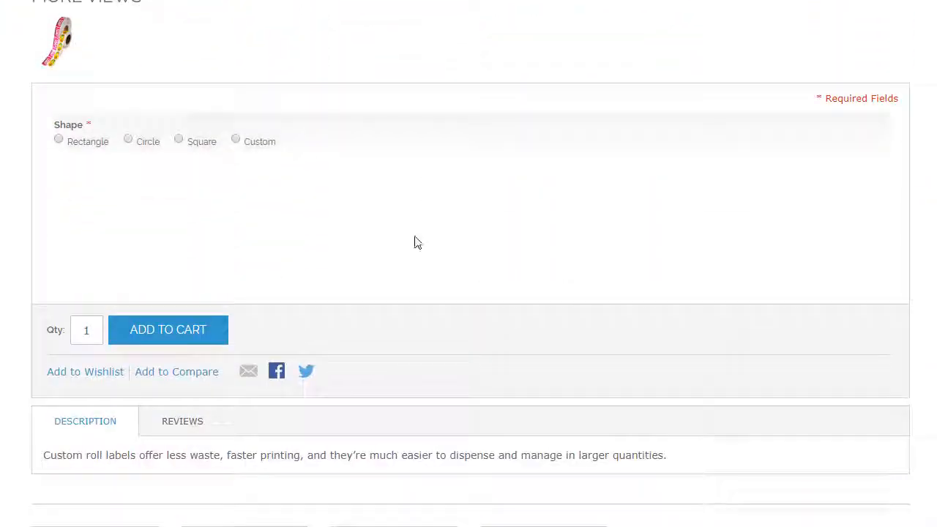
{"action": "left_click", "coordinate": [177, 139]}
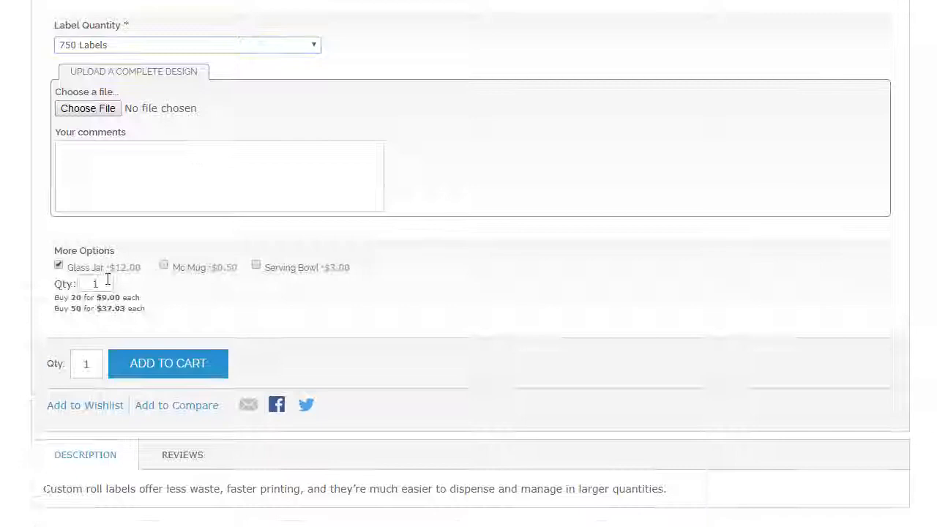
{"action": "left_click", "coordinate": [167, 364]}
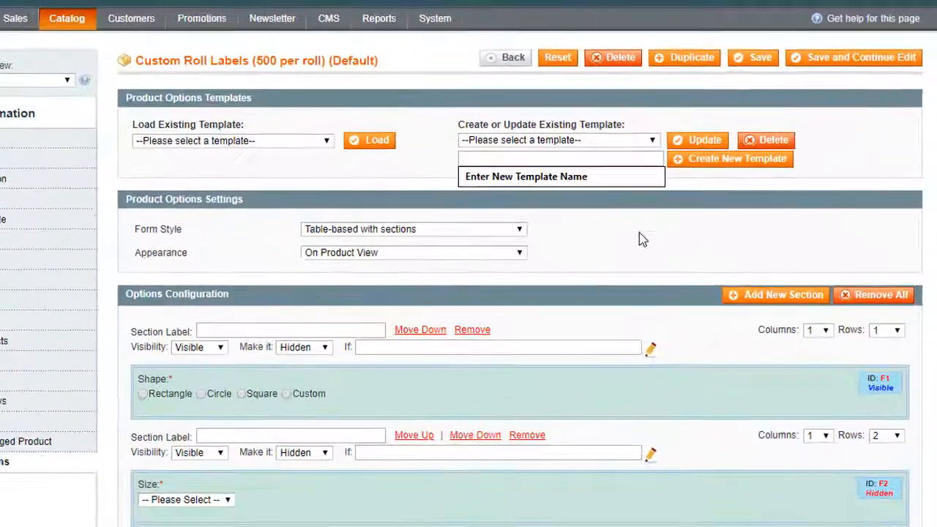
Enter roll-labels-template as the new template name and confirm creating it.
{"action": "type", "text": "roll-"}
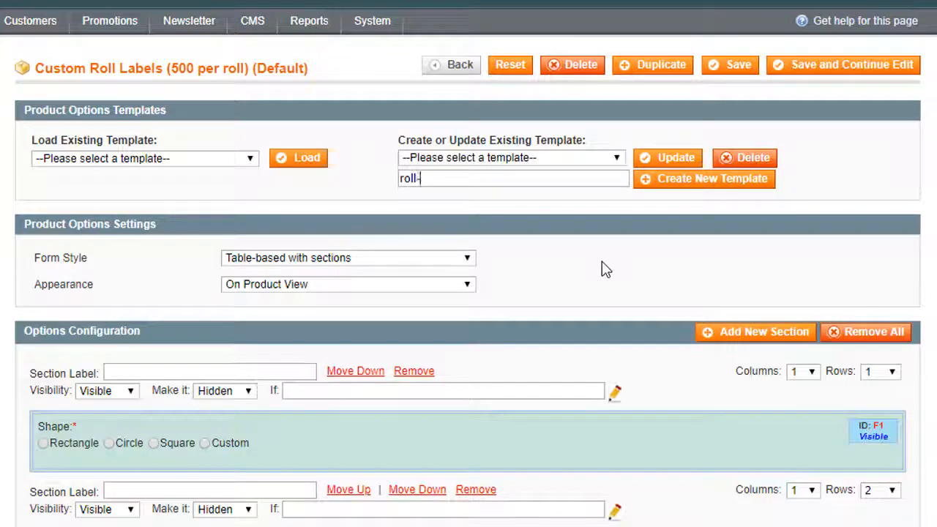
{"action": "type", "text": "labels-temp"}
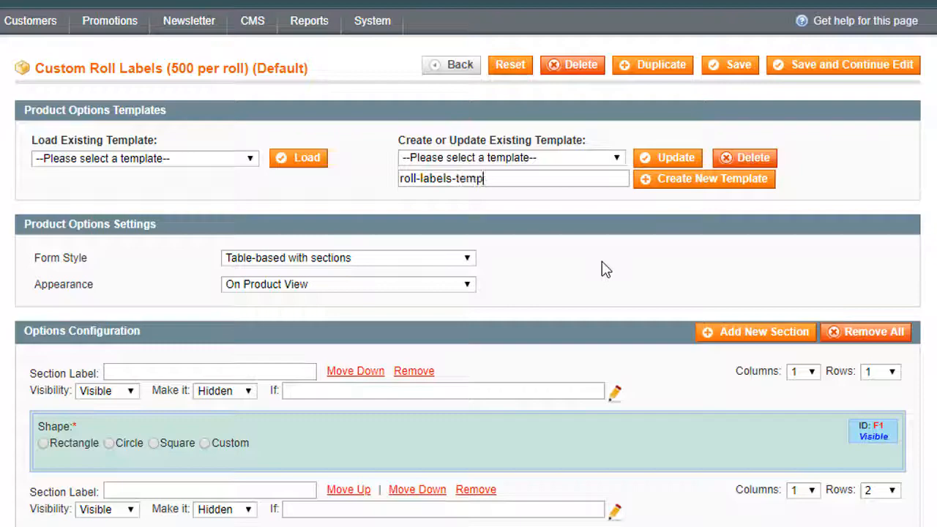
{"action": "type", "text": "late"}
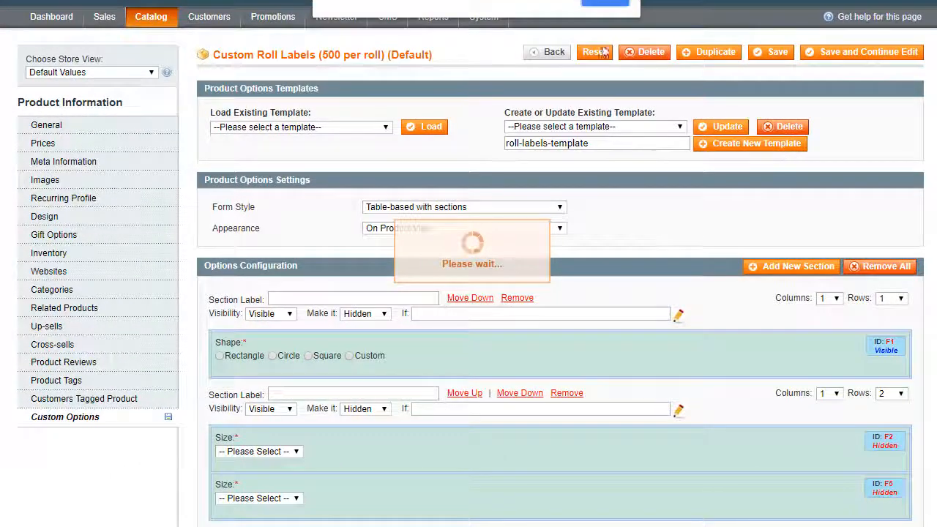
{"action": "left_click", "coordinate": [150, 17]}
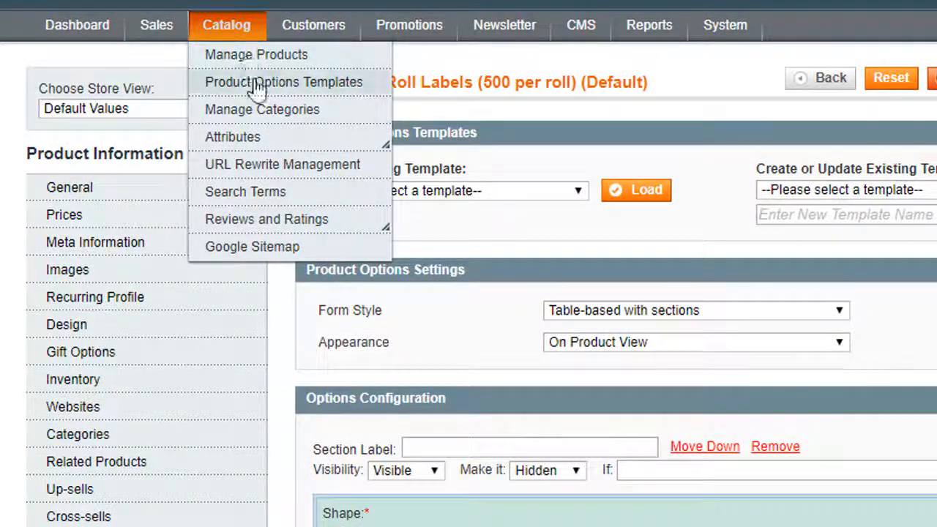
View the Product Options Templates list showing roll-labels-template among four templates.
{"action": "left_click", "coordinate": [281, 82]}
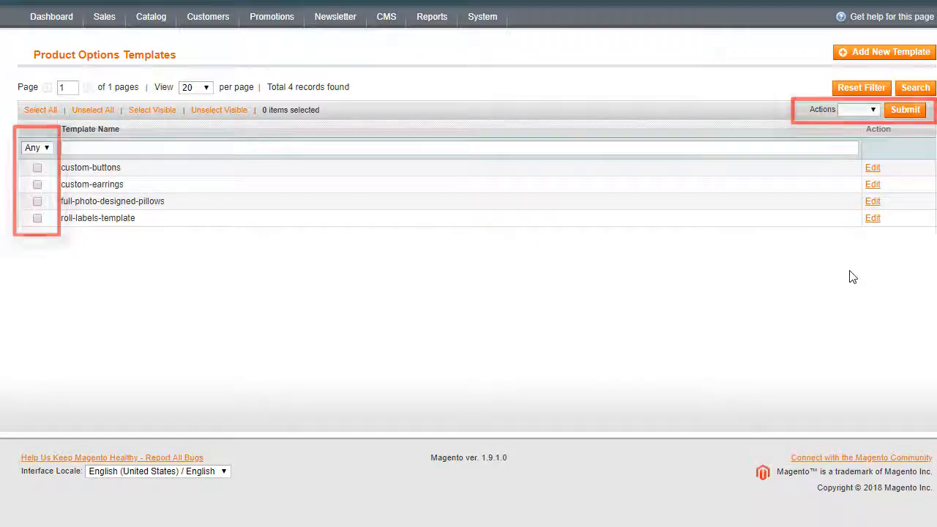
{"action": "left_click", "coordinate": [872, 218]}
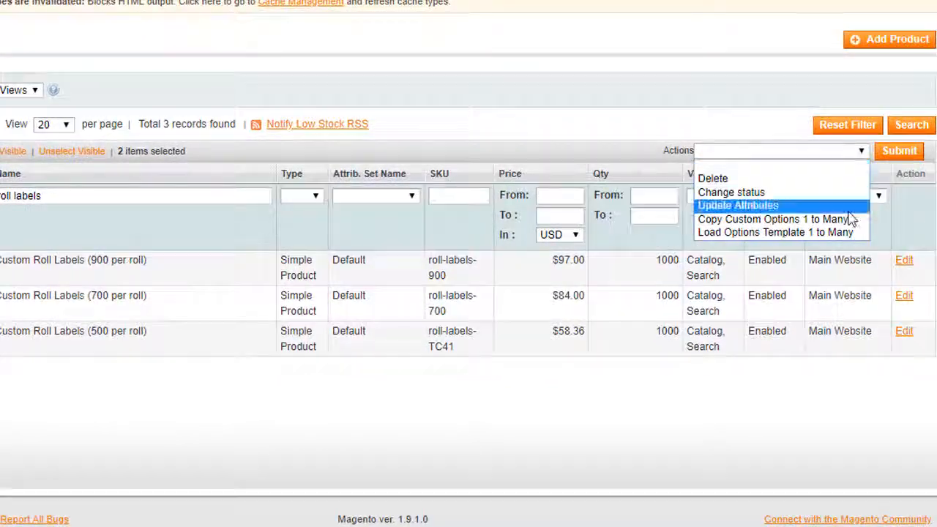
Load roll-labels-template onto the two selected roll-label products using Load Options Template 1 to Many.
{"action": "left_click", "coordinate": [768, 232]}
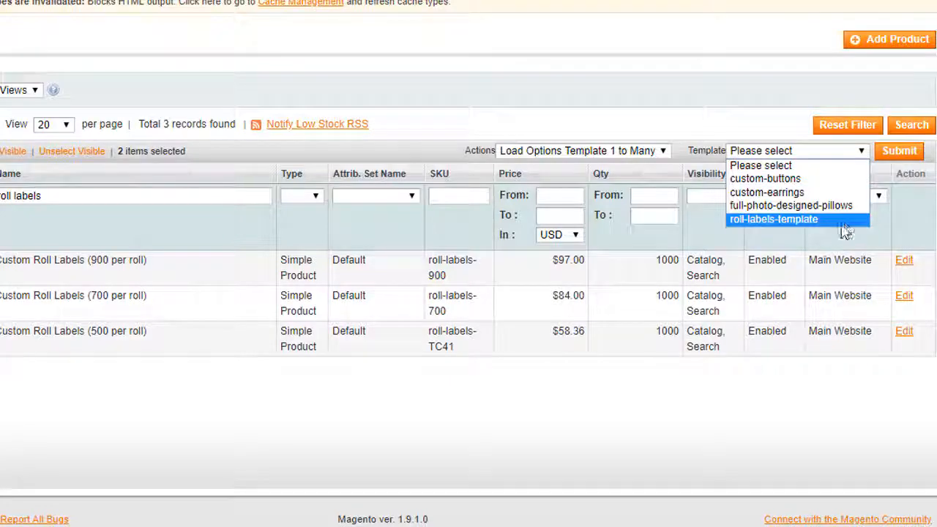
{"action": "left_click", "coordinate": [772, 219]}
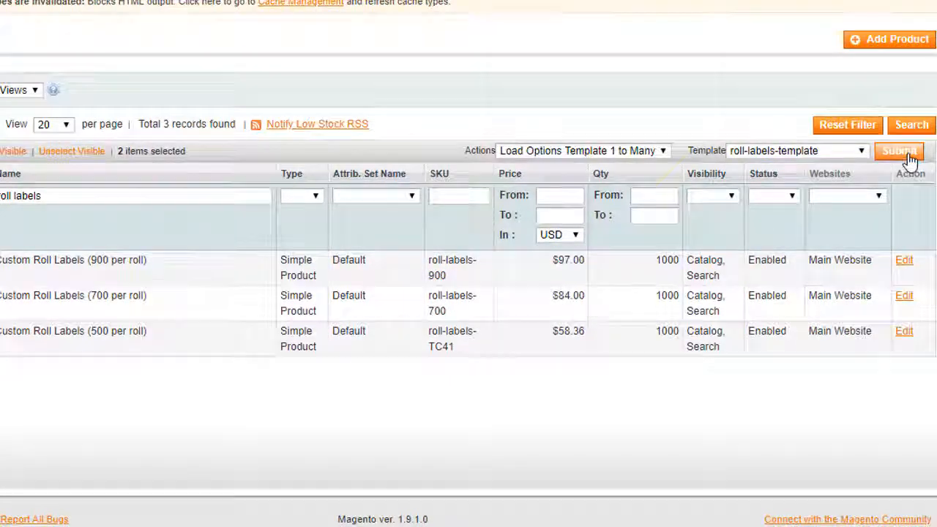
{"action": "left_click", "coordinate": [913, 152]}
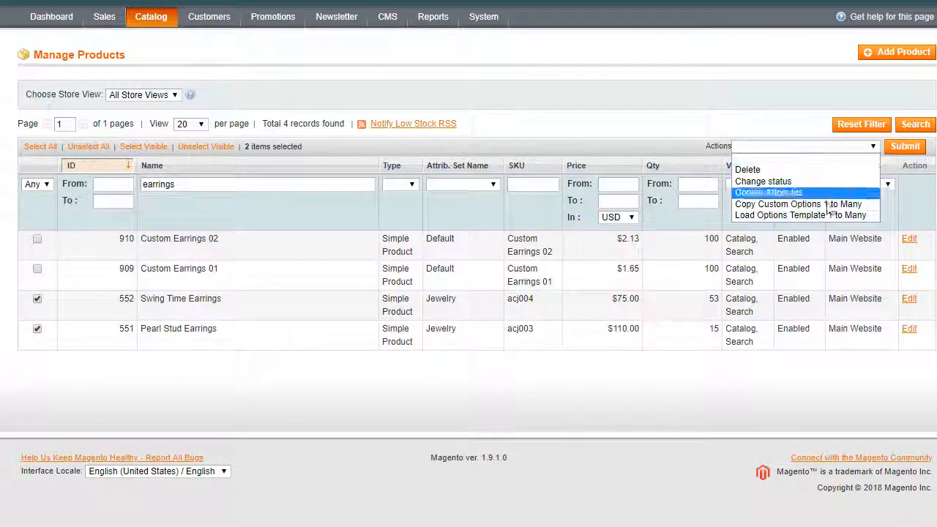
Copy product 909's custom options onto Swing Time Earrings and Pearl Stud Earrings.
{"action": "left_click", "coordinate": [777, 203]}
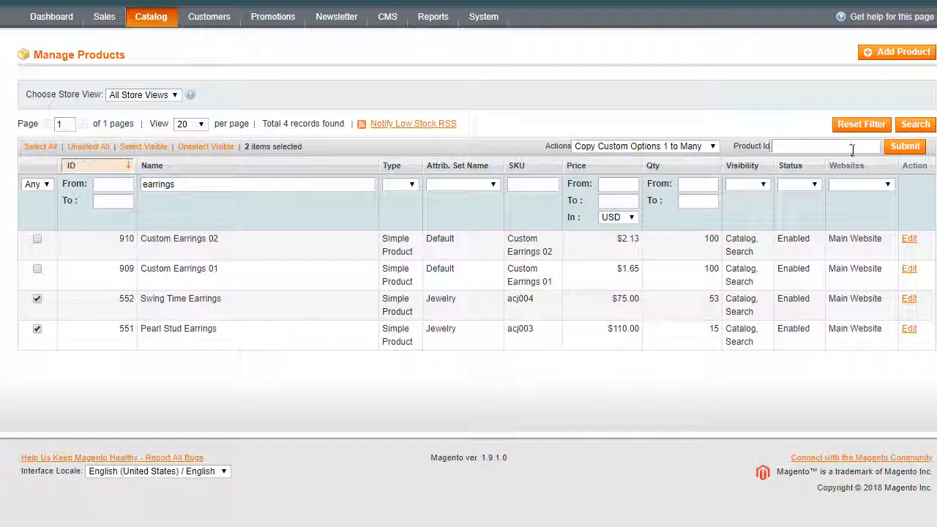
{"action": "type", "text": "909"}
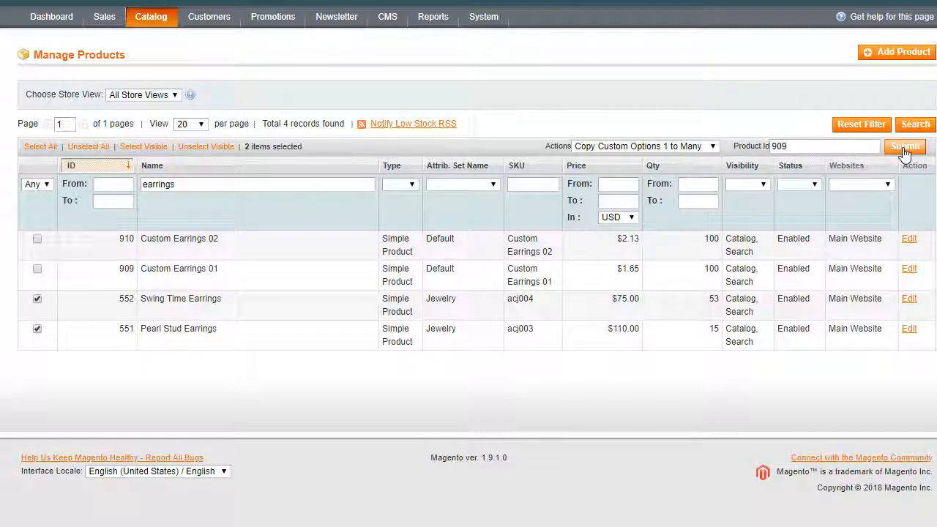
{"action": "left_click", "coordinate": [47, 16]}
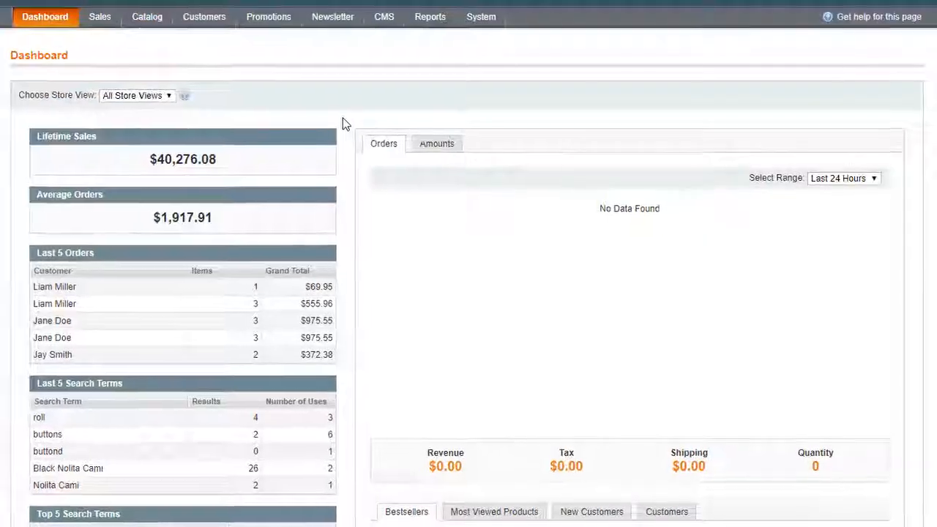
{"action": "left_click", "coordinate": [479, 16]}
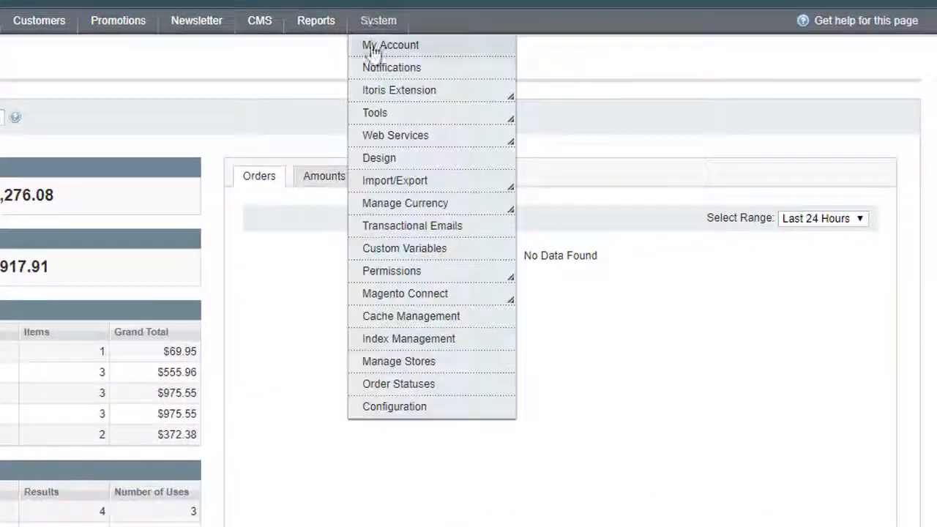